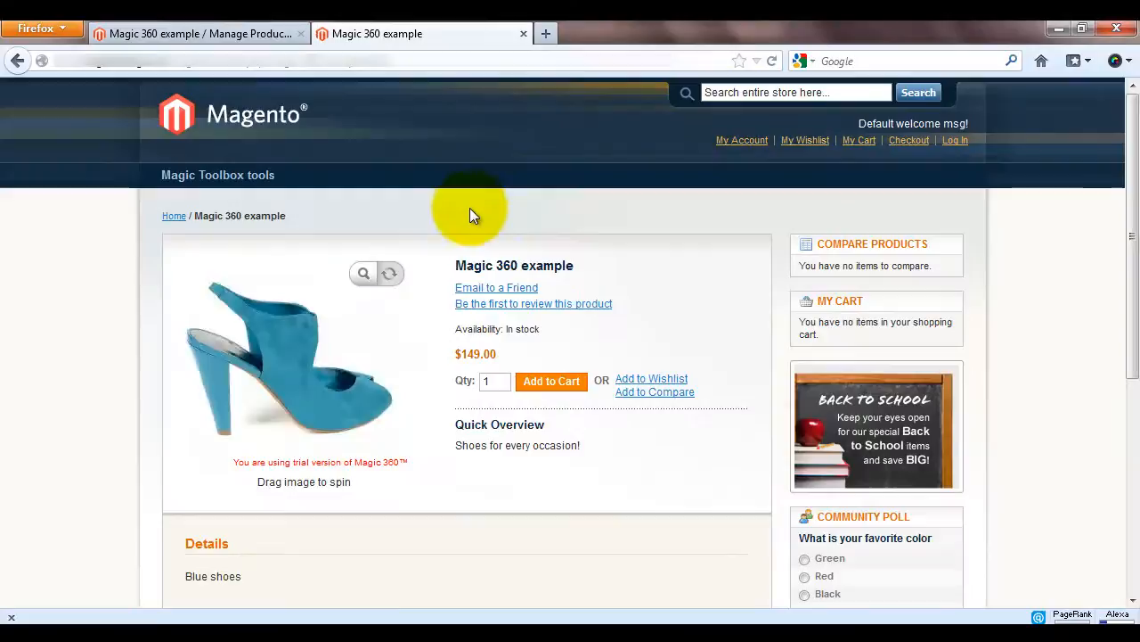
Step: Spin the example shoe around to view it from several angles
drag(472, 216, 345, 347)
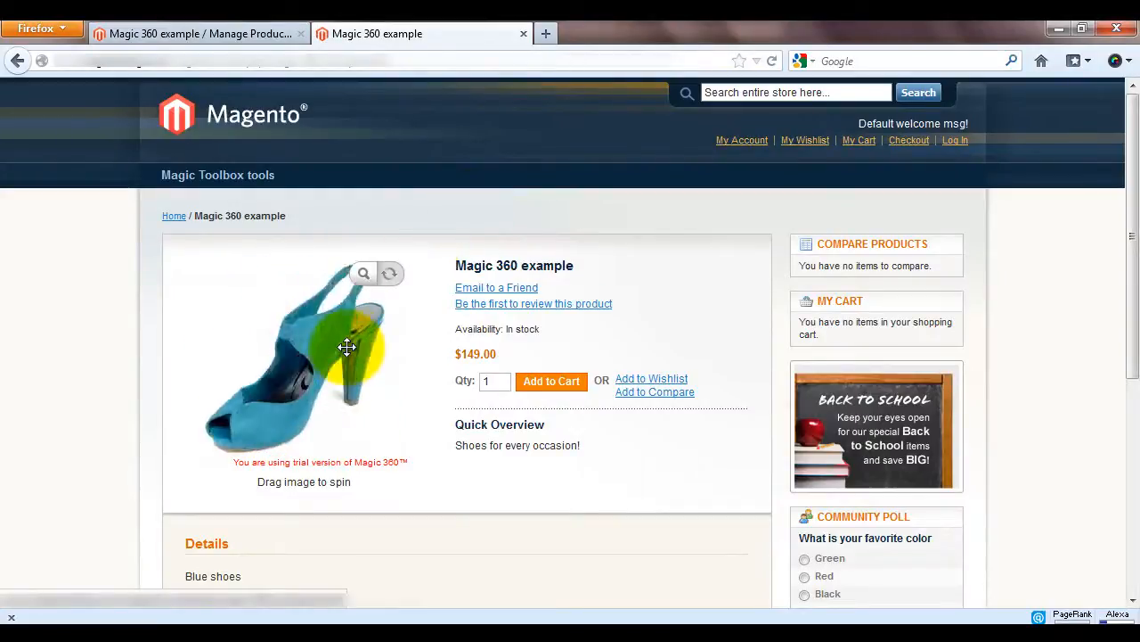
drag(348, 346, 349, 381)
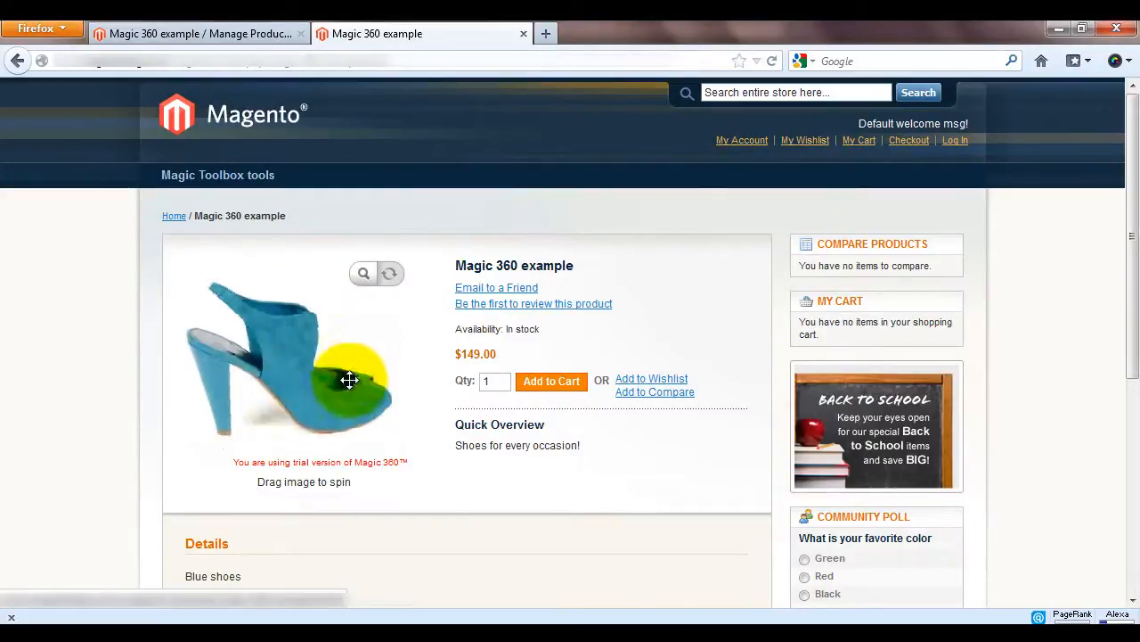
drag(349, 381, 367, 407)
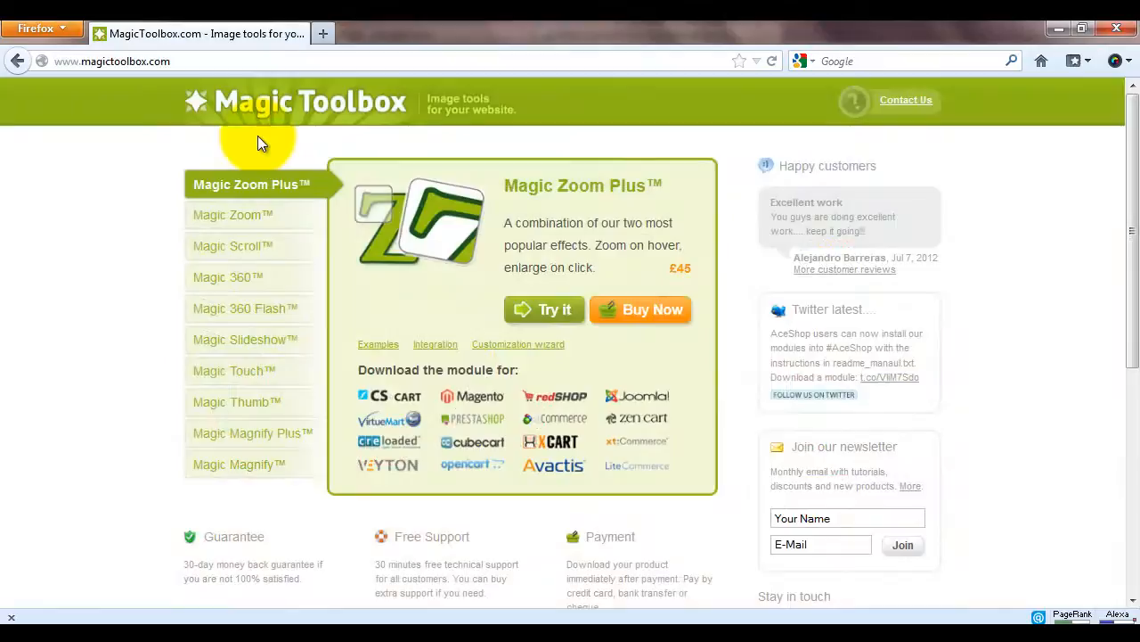
Step: Download the Magic 360 module for Magento as a zip, choosing Save File
click(230, 276)
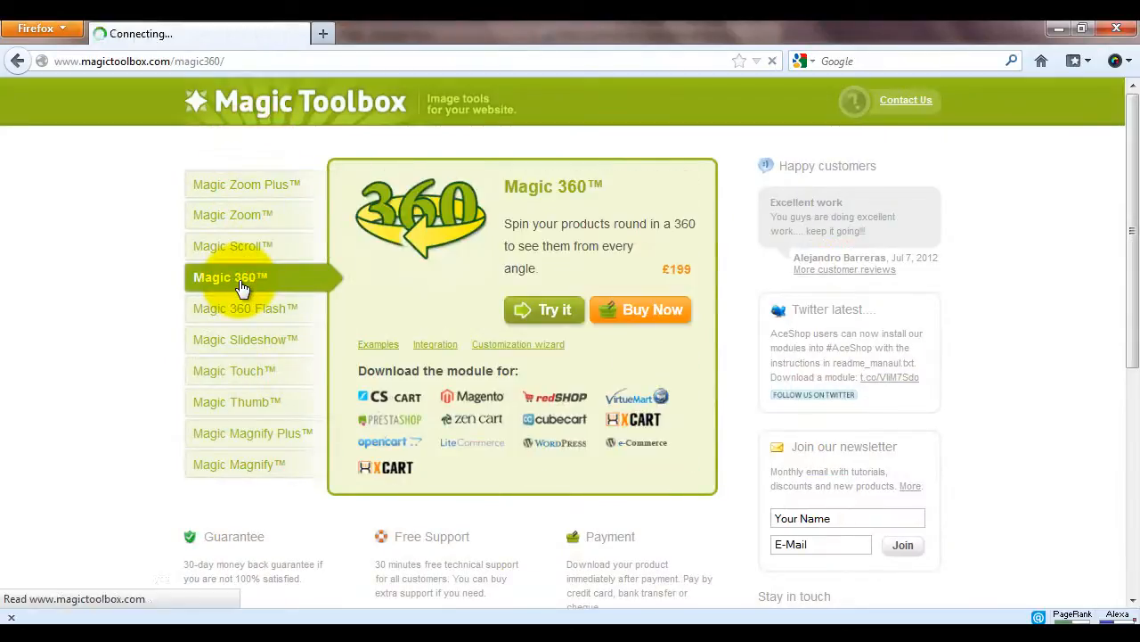
click(230, 276)
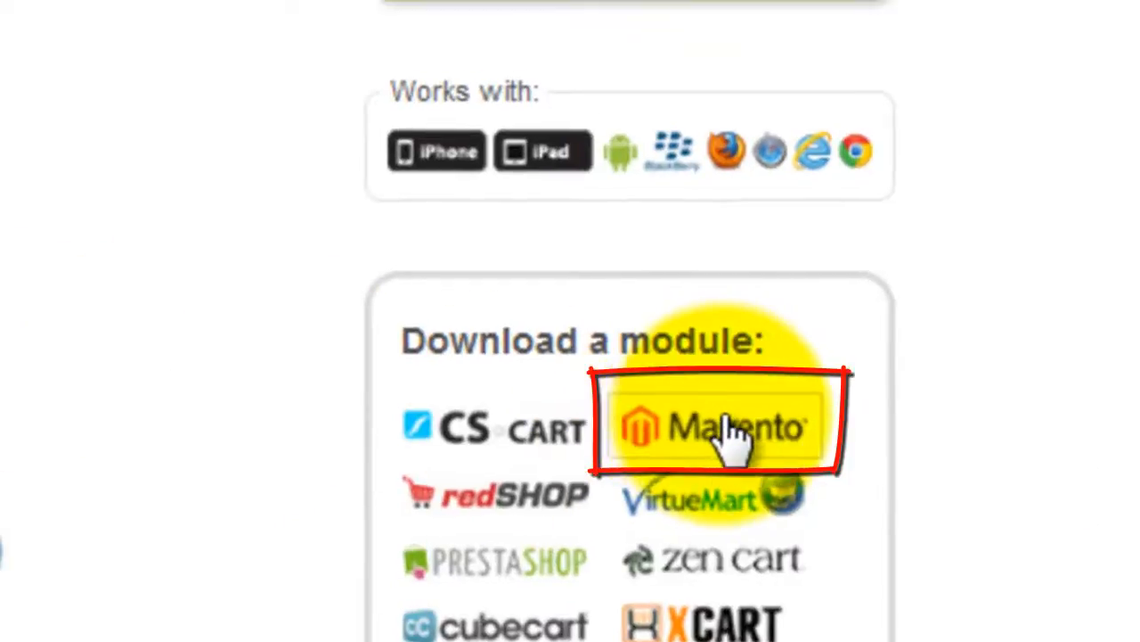
click(722, 426)
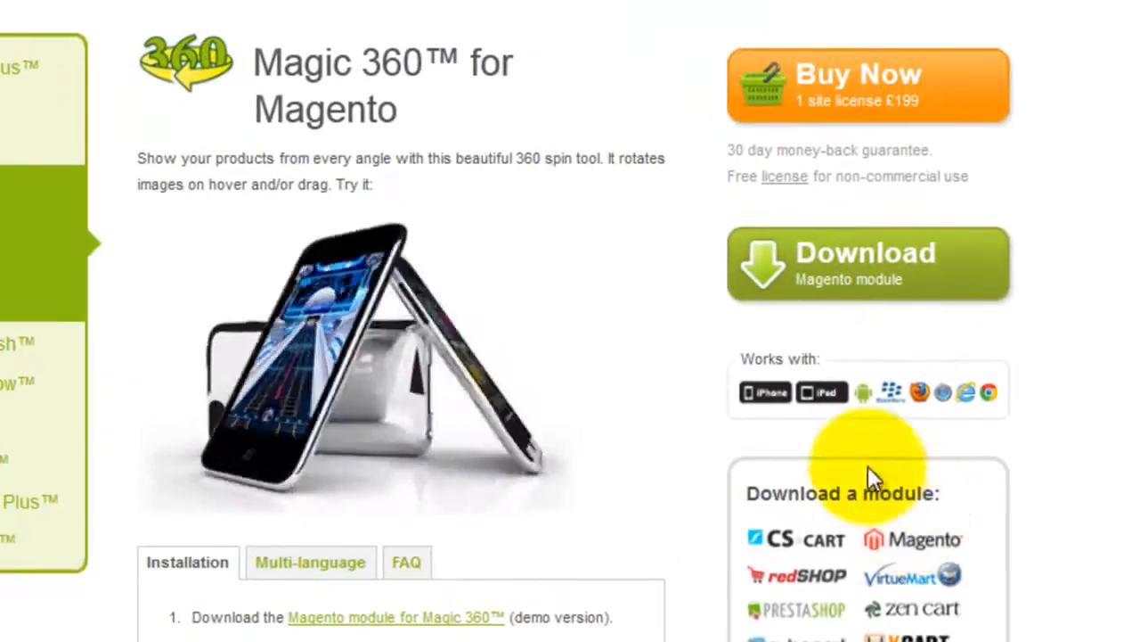
click(866, 264)
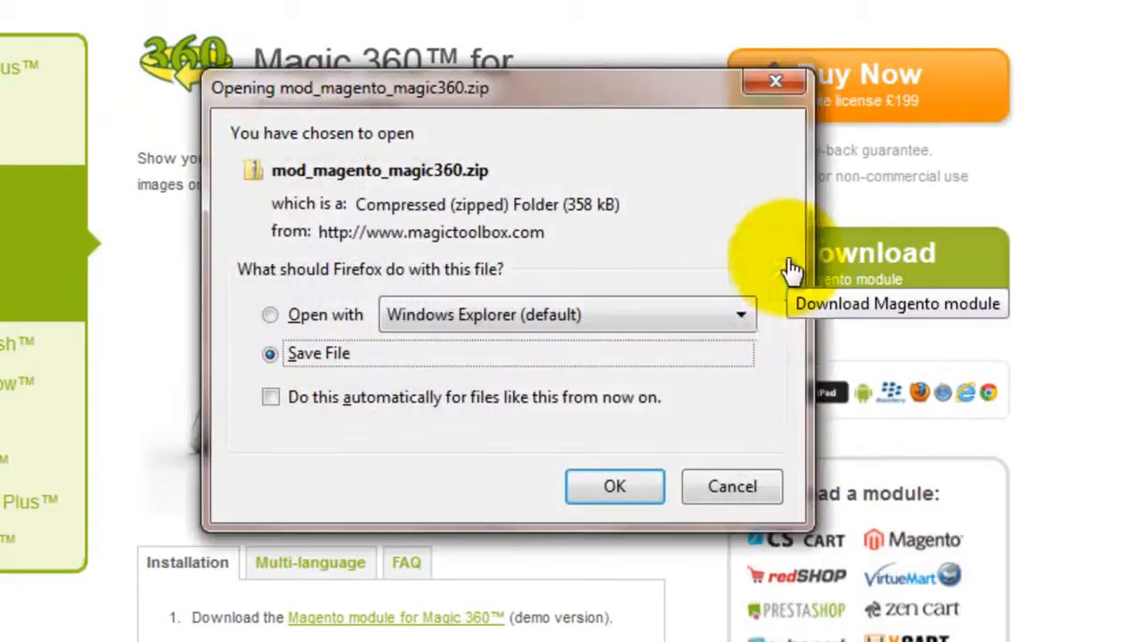
click(613, 485)
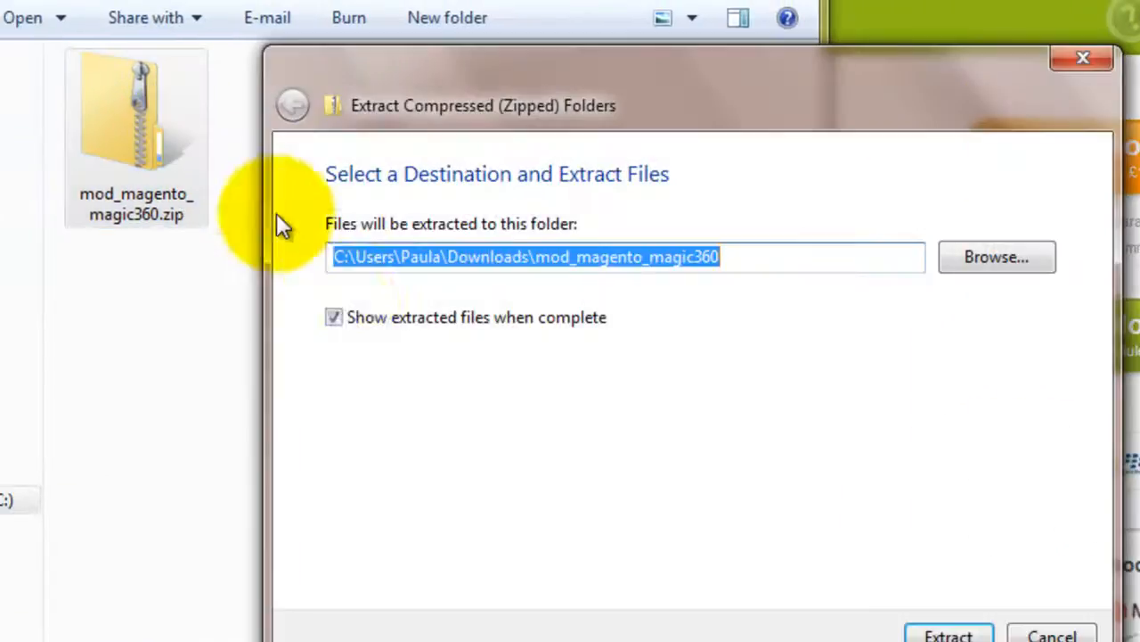
Step: Extract the module zip and pick out the resulting magic360 folder
click(948, 635)
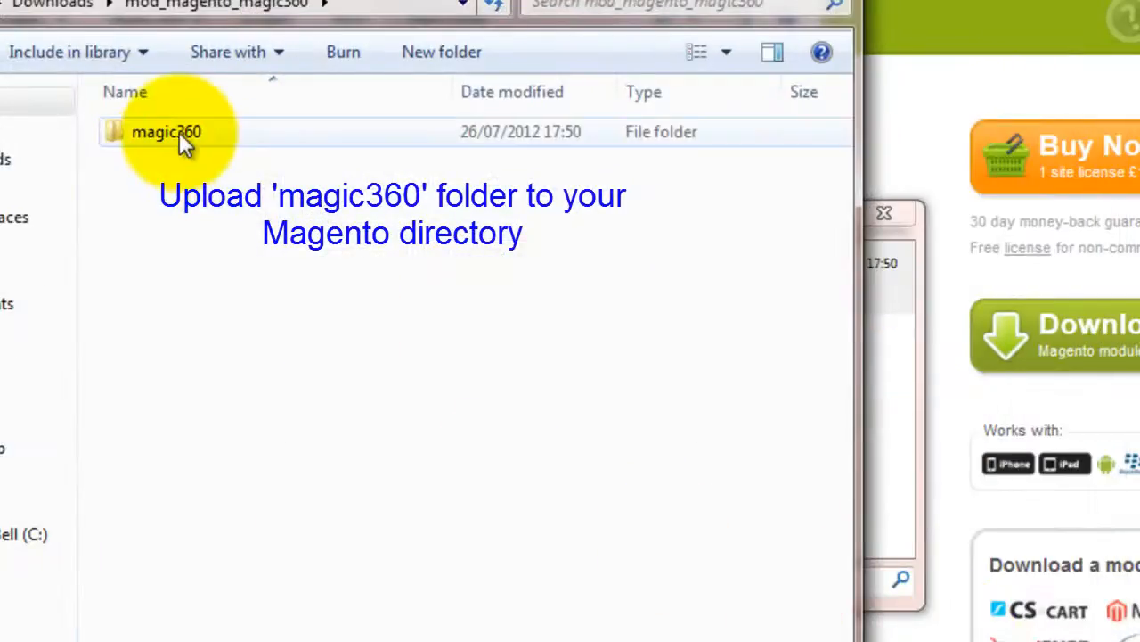
click(168, 132)
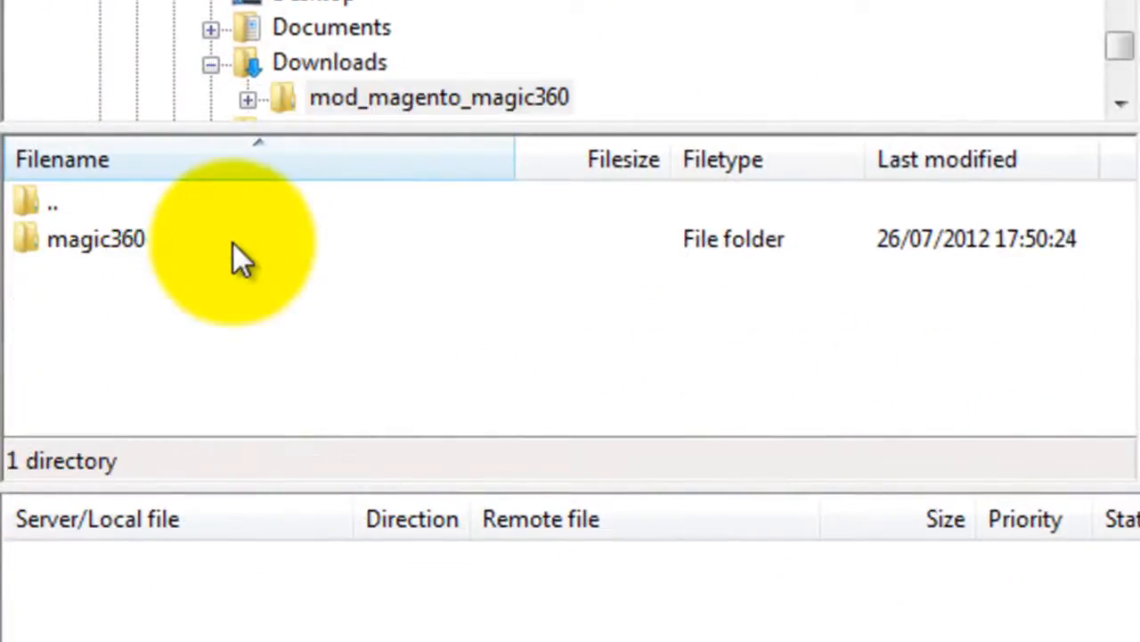
Step: Select the magic360 folder in FileZilla's local pane for upload to the Magento root
click(96, 239)
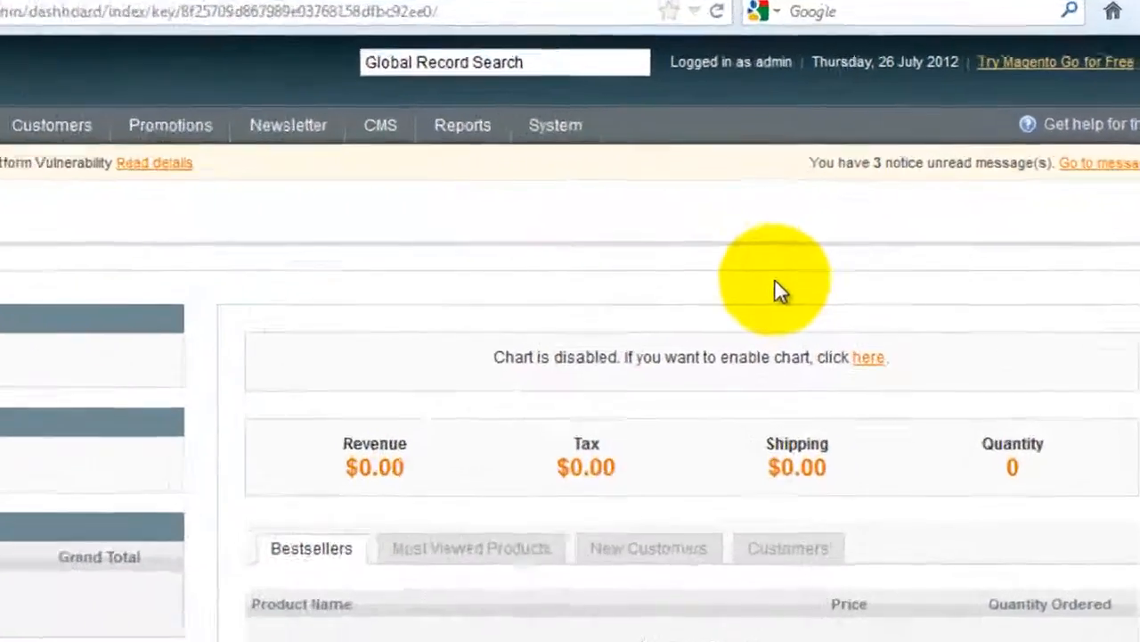
Step: Navigate the admin System menu through Tools to the Compilation page
click(554, 125)
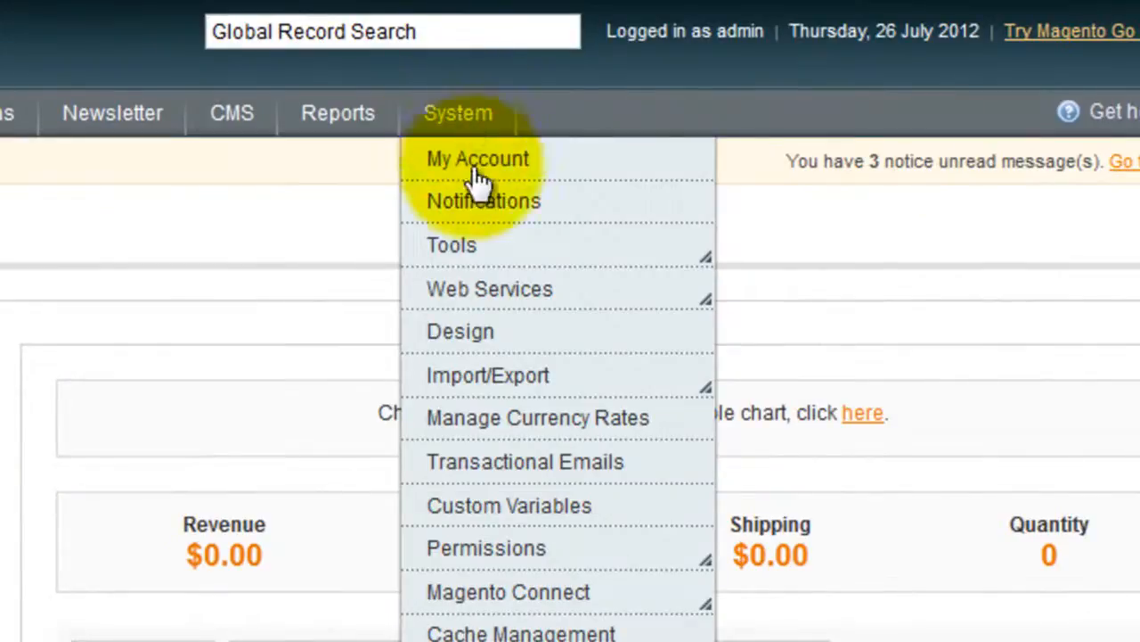
mouse_move(451, 246)
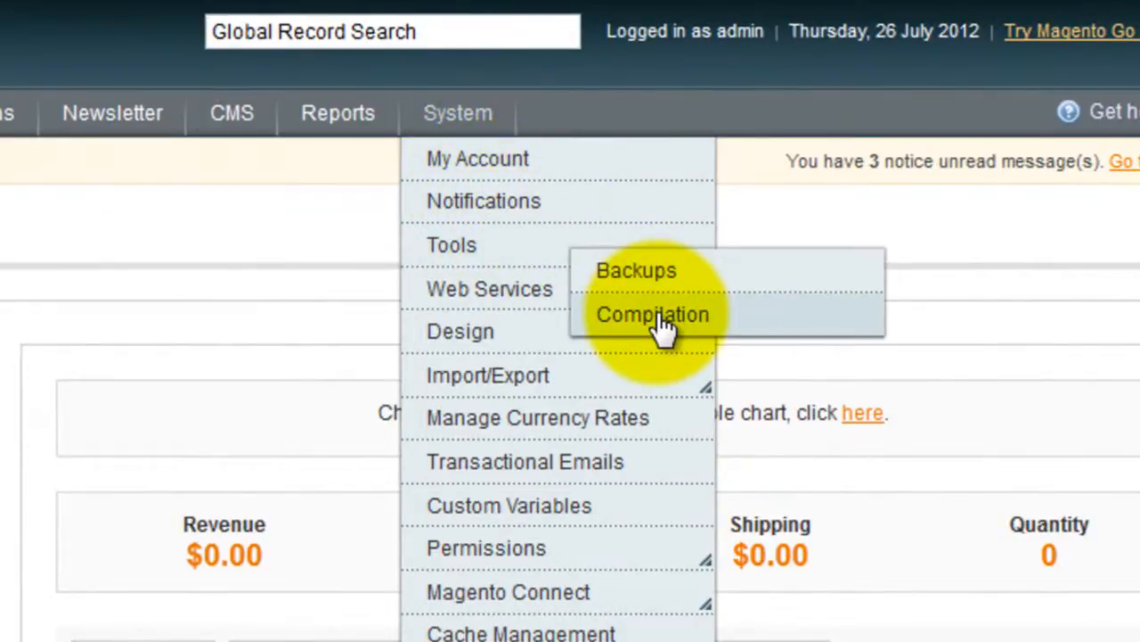
click(652, 314)
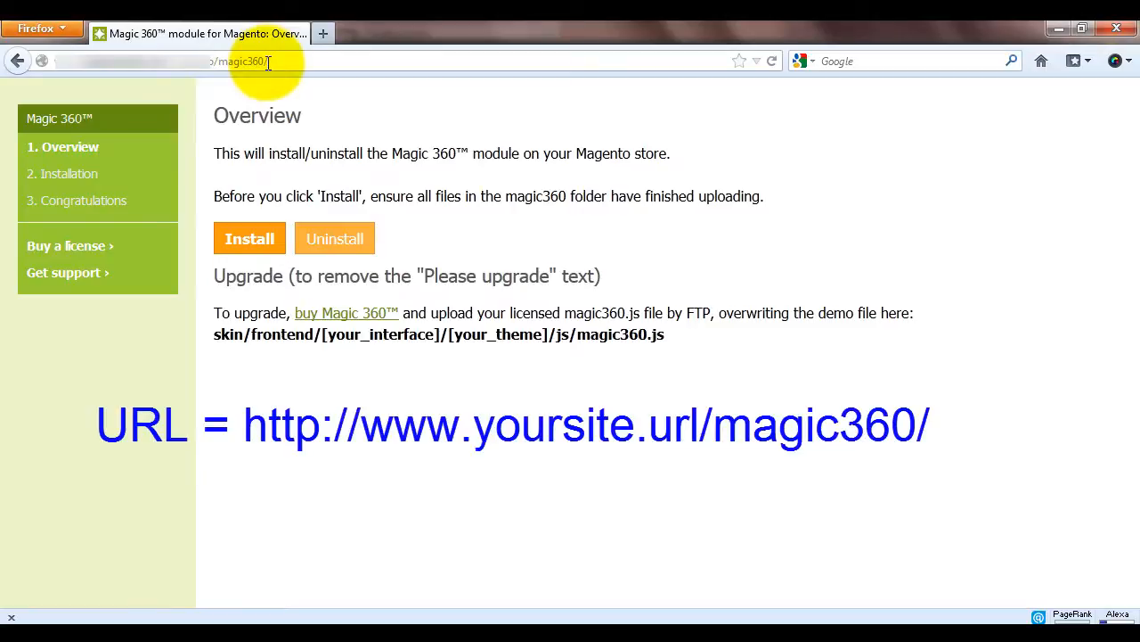
Step: Load the yoursite/magic360/ installer page and run the module install
click(250, 239)
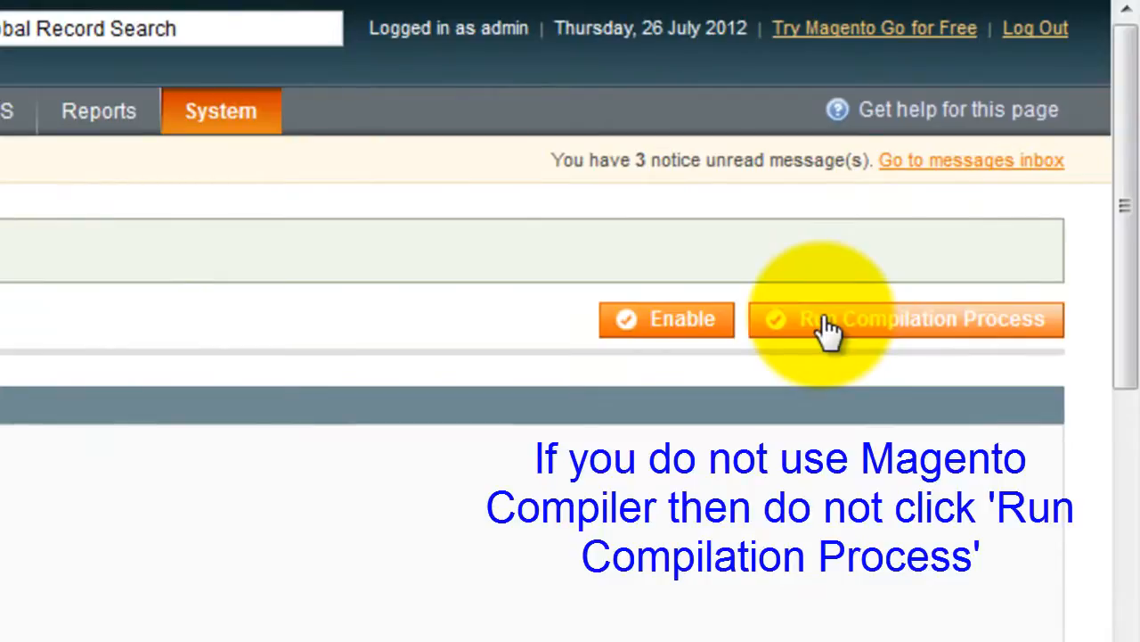
Step: Run the compilation process so the compiler is enabled and the store shows Compiled
click(905, 319)
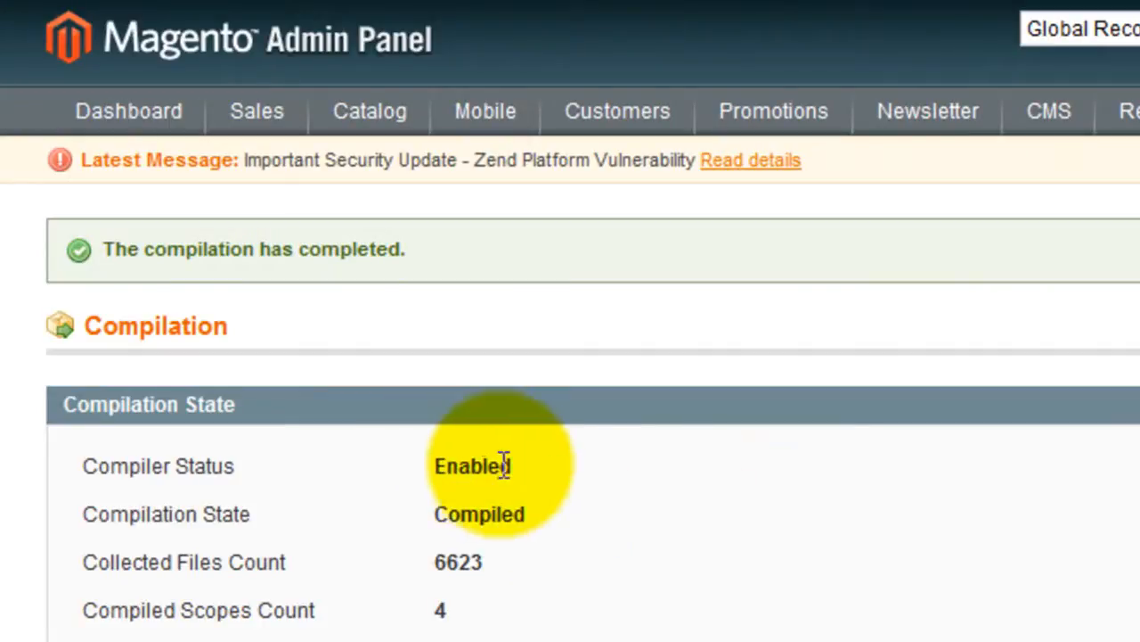
mouse_move(531, 477)
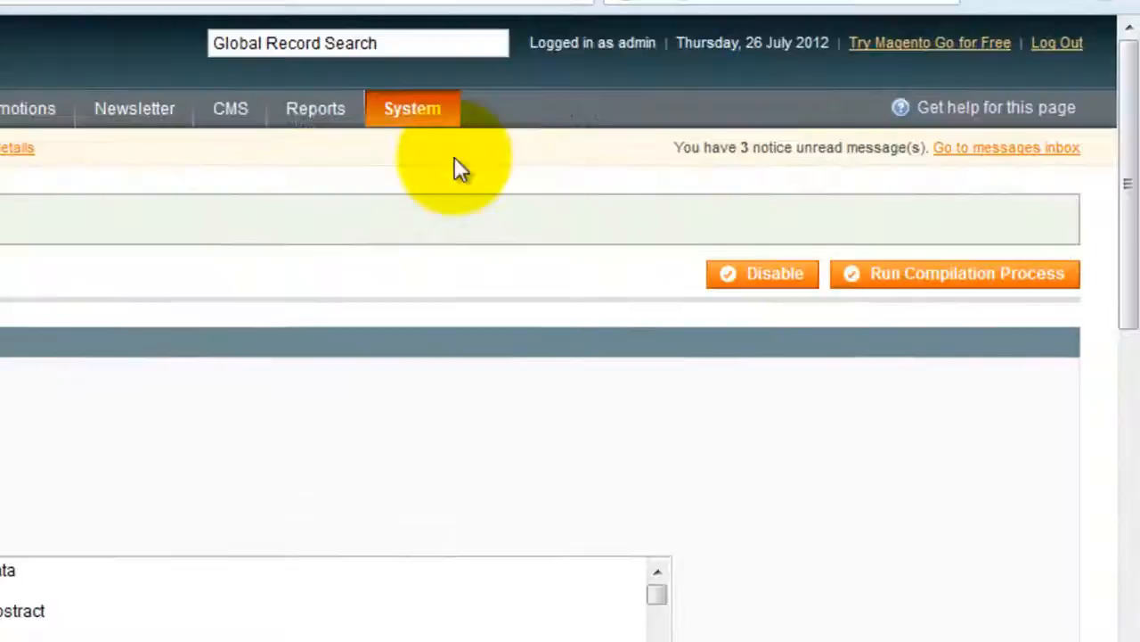
Step: Go to System > Cache Management to list the store's cache types
click(411, 109)
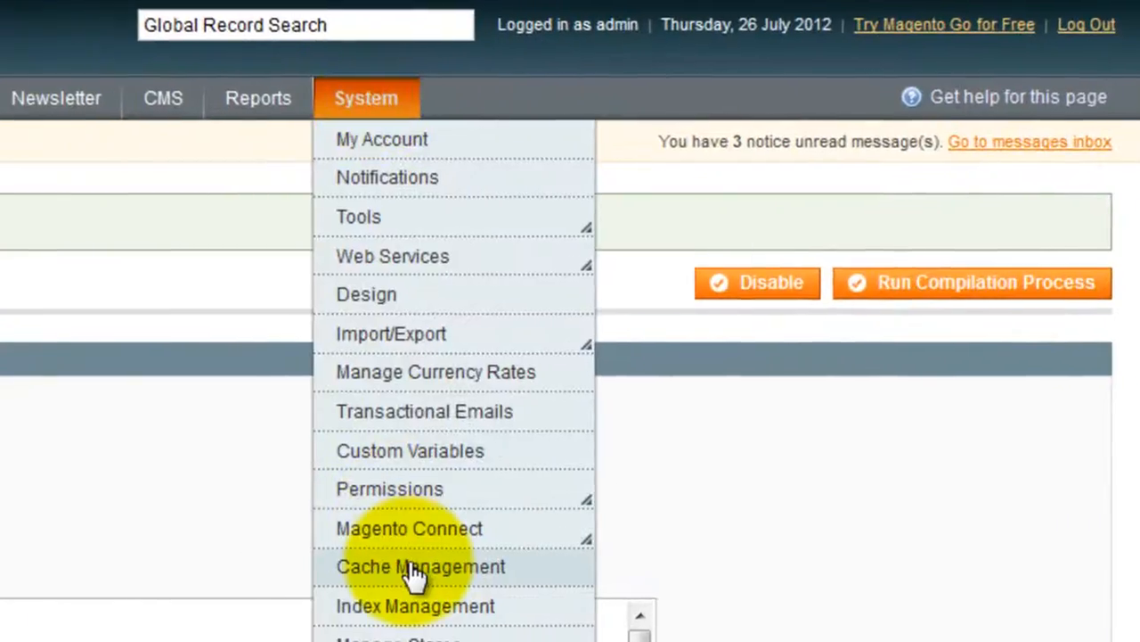
click(421, 567)
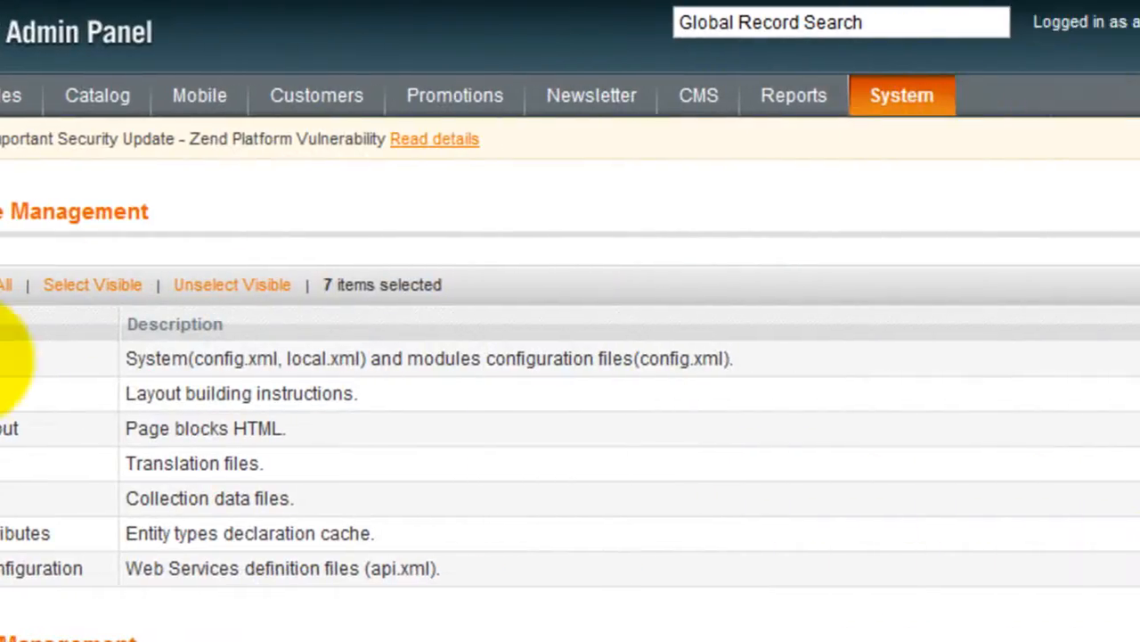
scroll(right, 3)
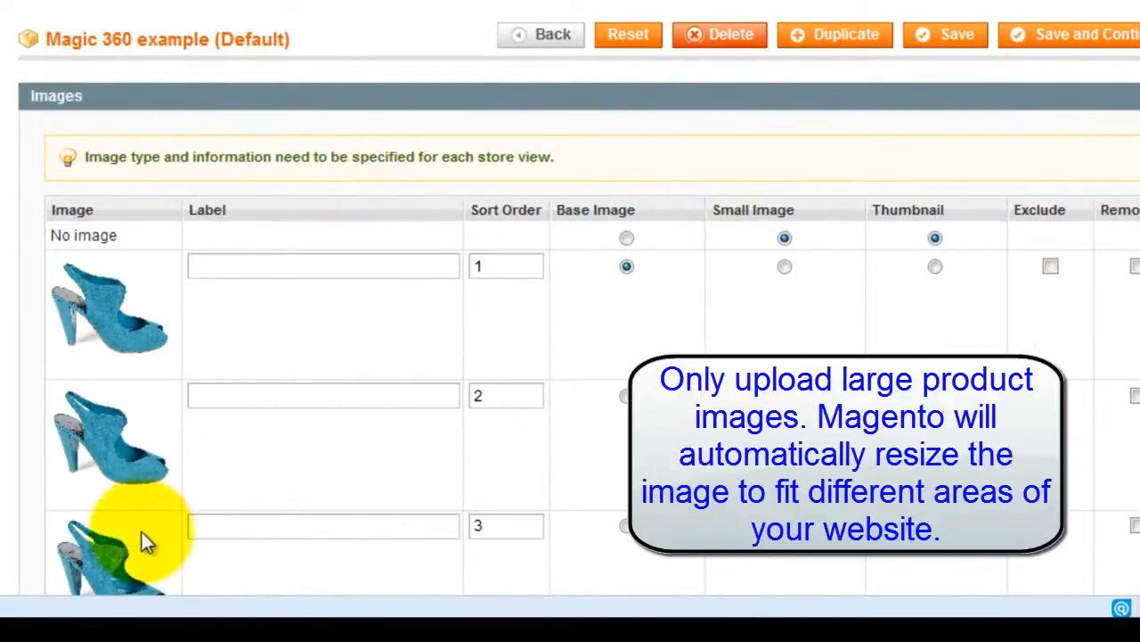
scroll(down, 3)
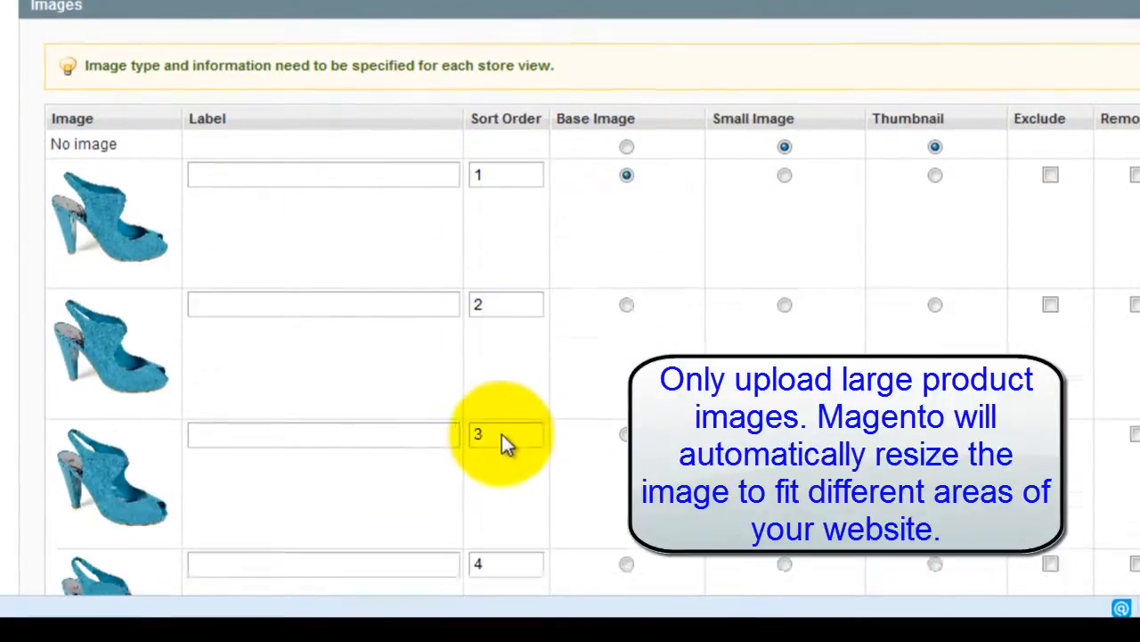
scroll(down, 3)
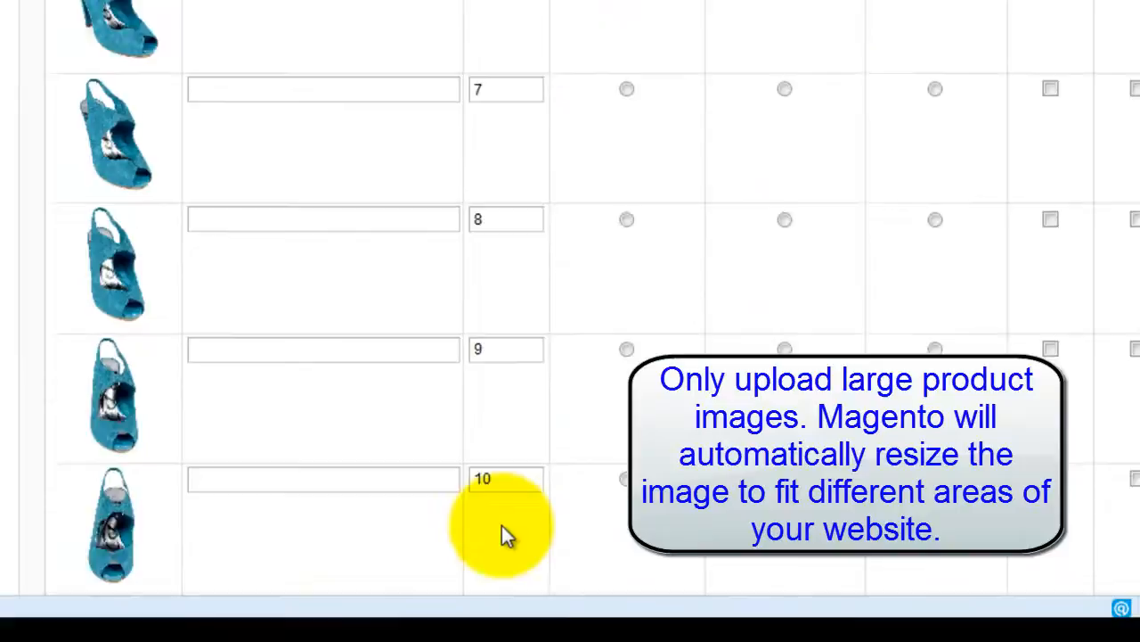
scroll(down, 3)
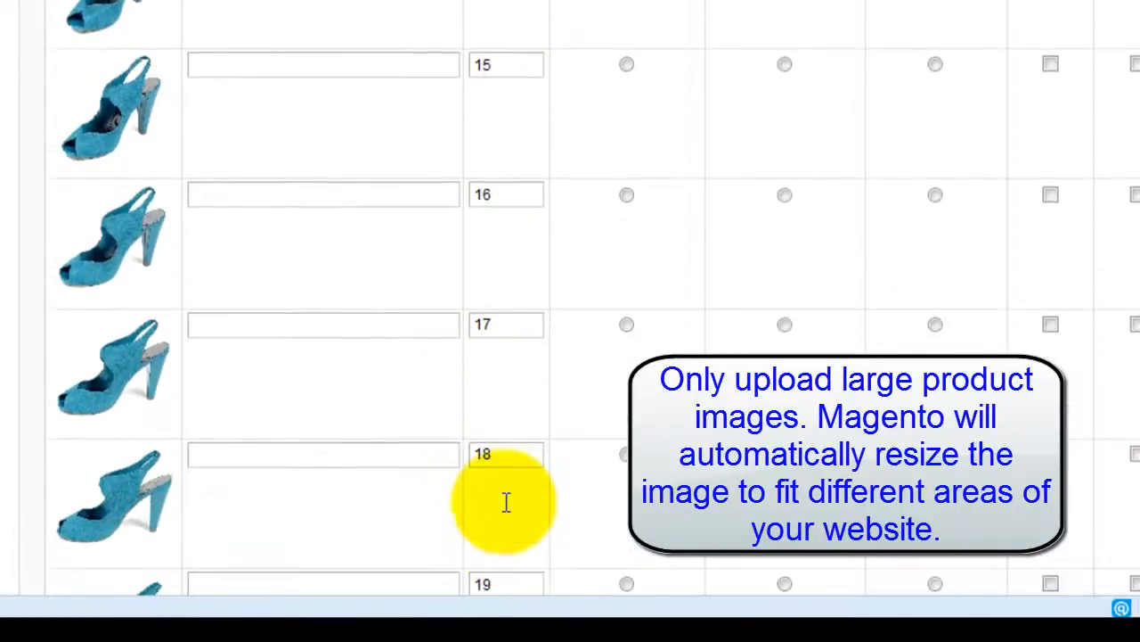
scroll(down, 3)
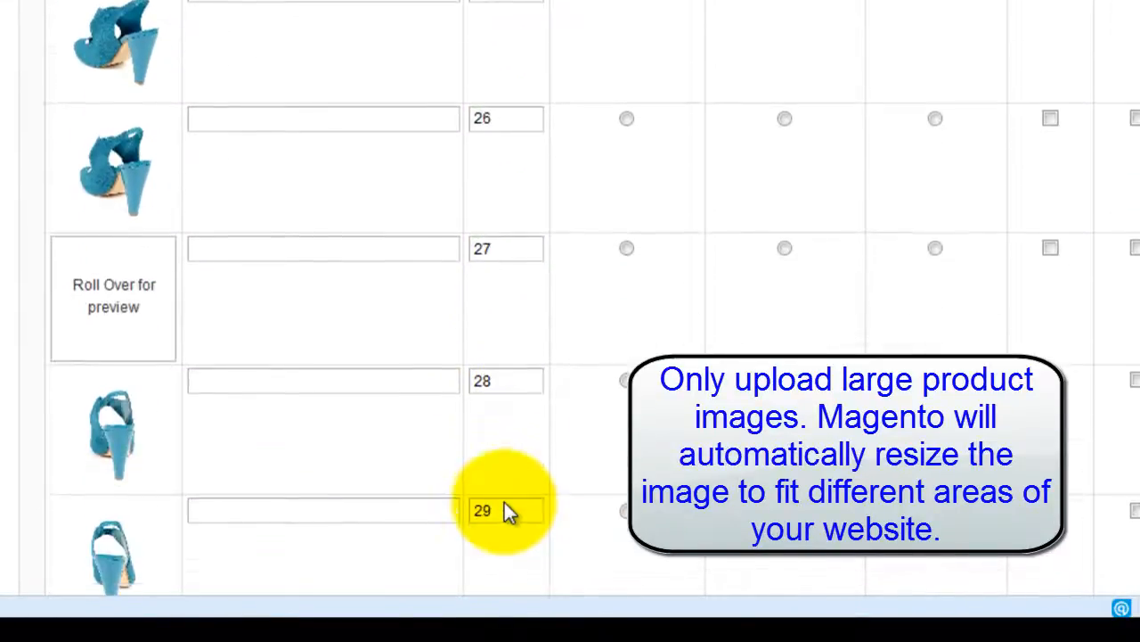
scroll(down, 3)
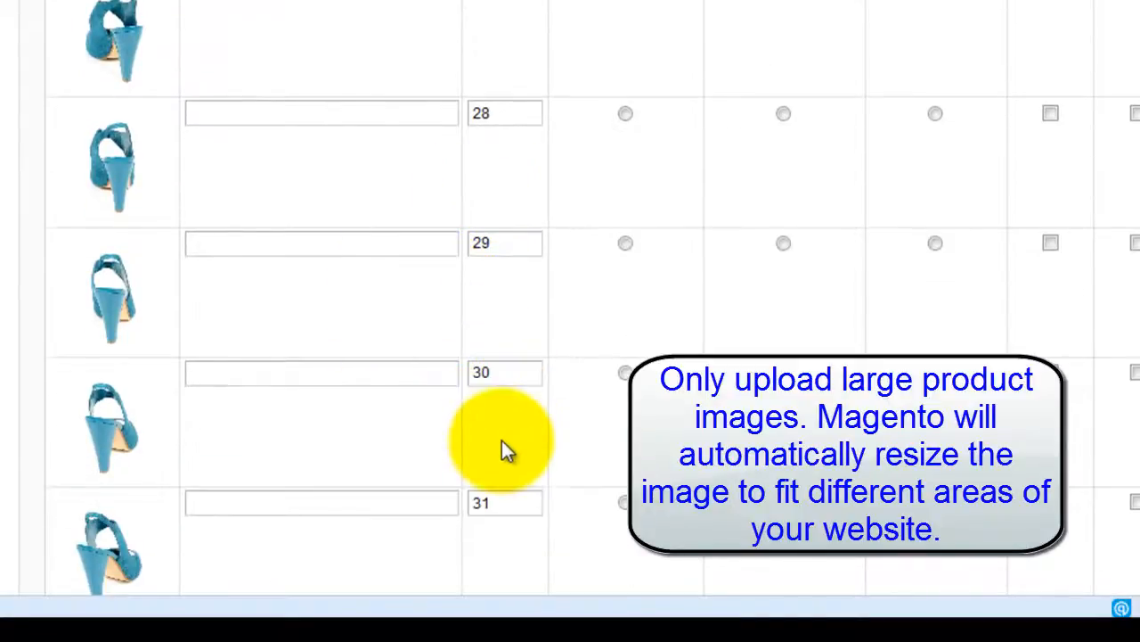
scroll(down, 3)
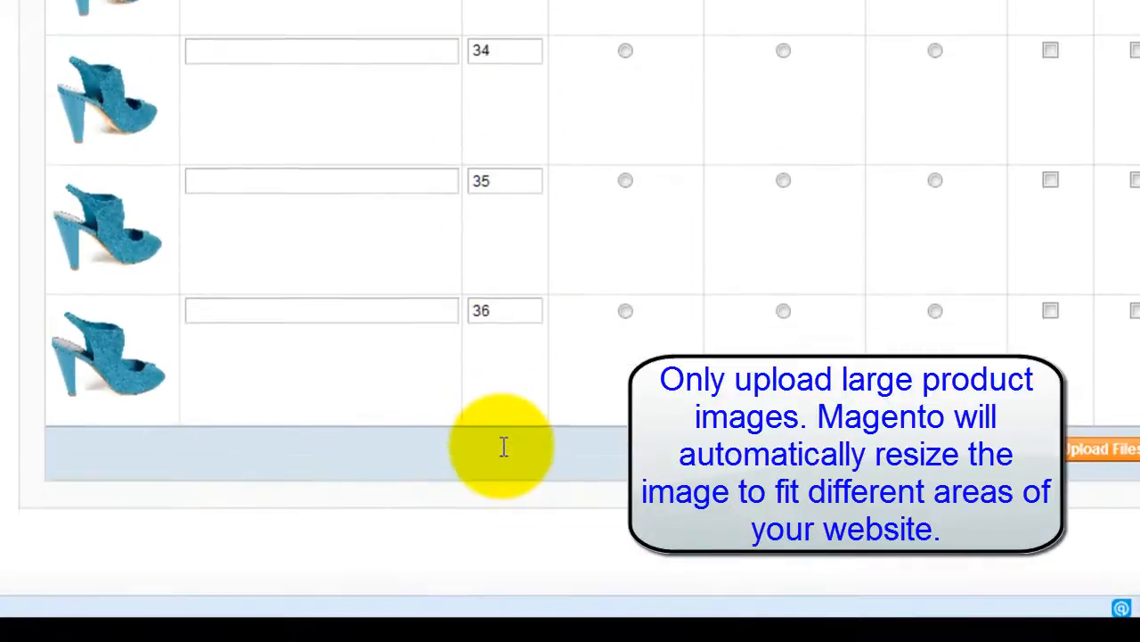
scroll(up, 3)
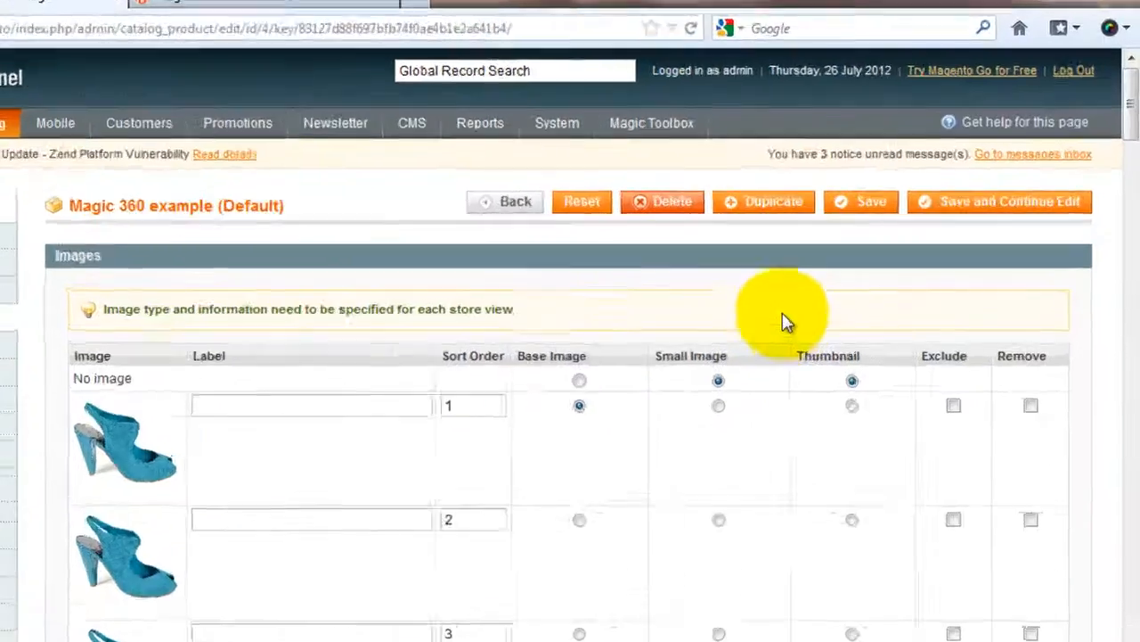
Step: Open Magic Toolbox > Magic 360 settings and check 'Number of images on X-axis' reads 36
click(652, 123)
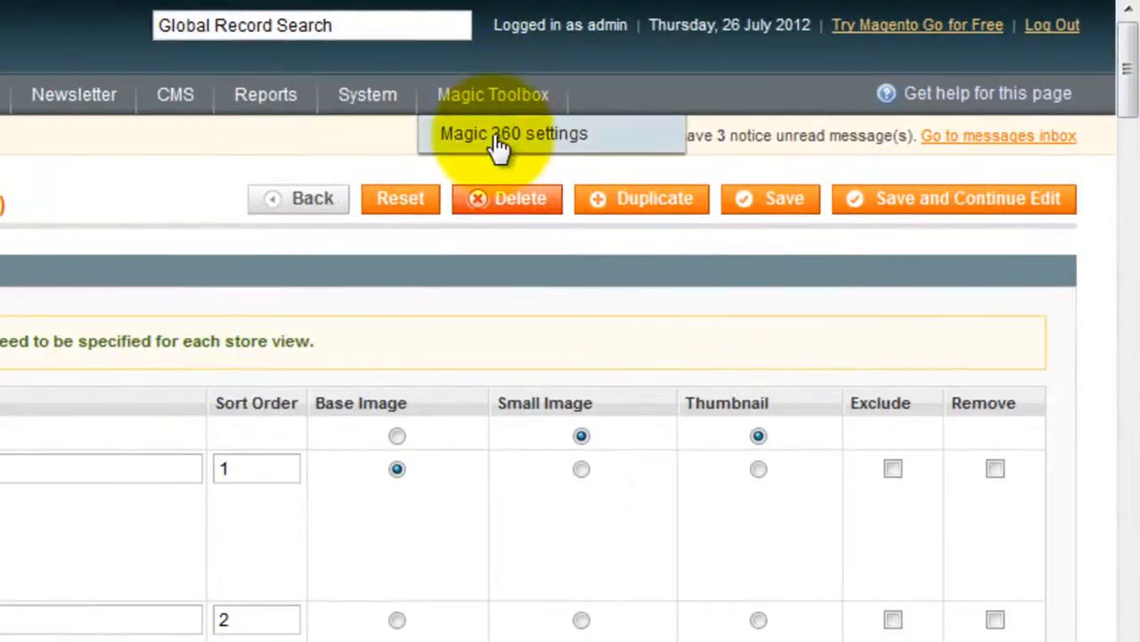
click(513, 132)
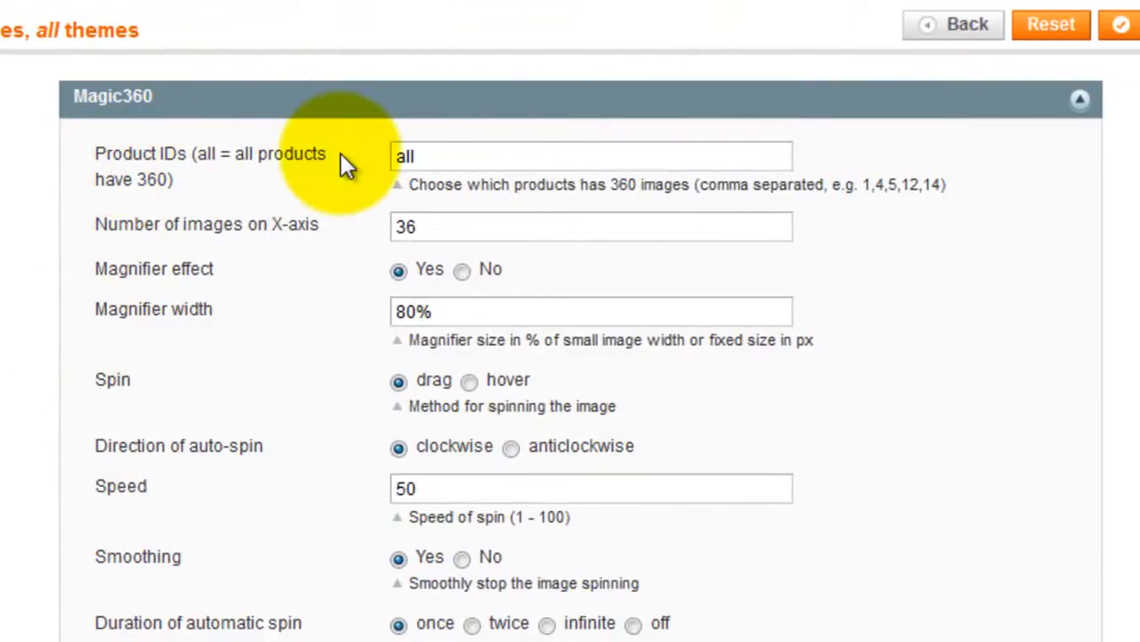
double_click(406, 157)
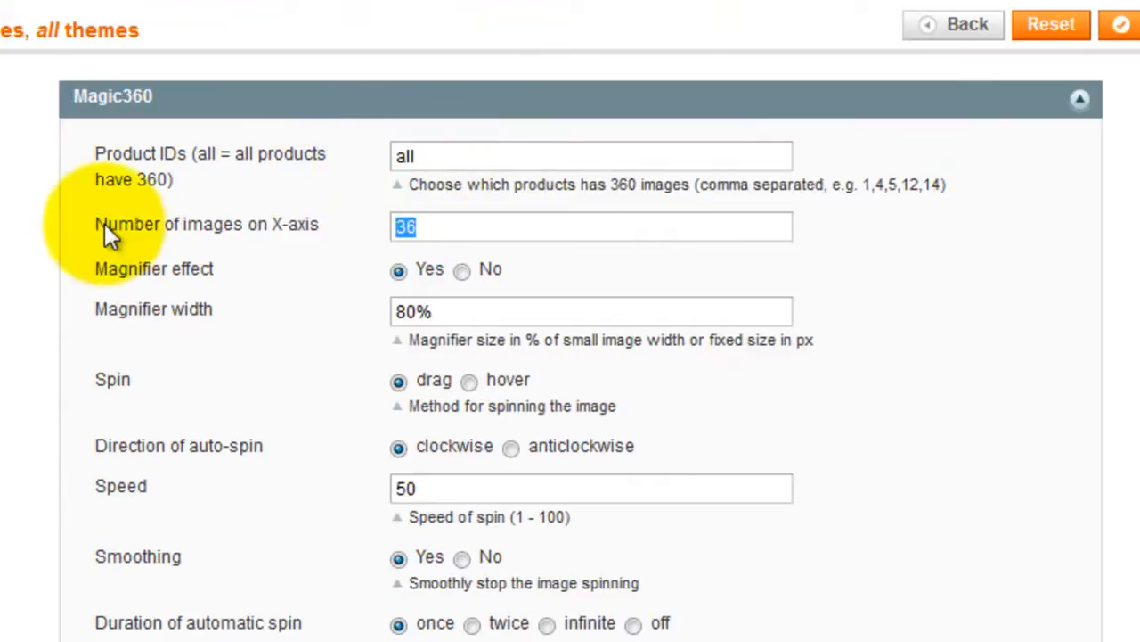
mouse_move(321, 228)
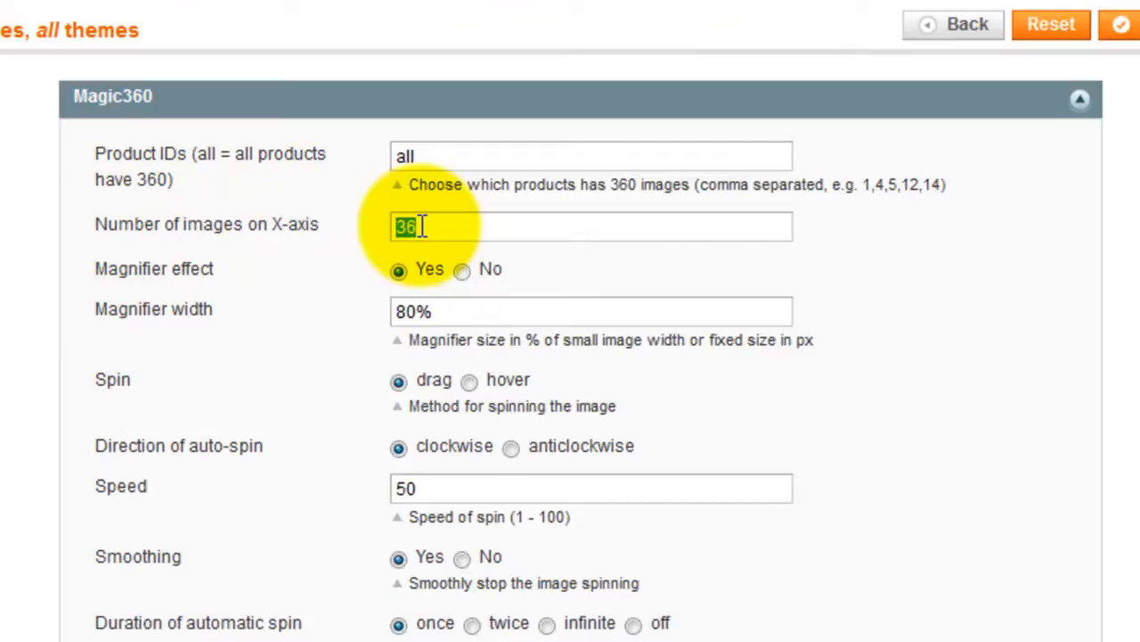
click(419, 32)
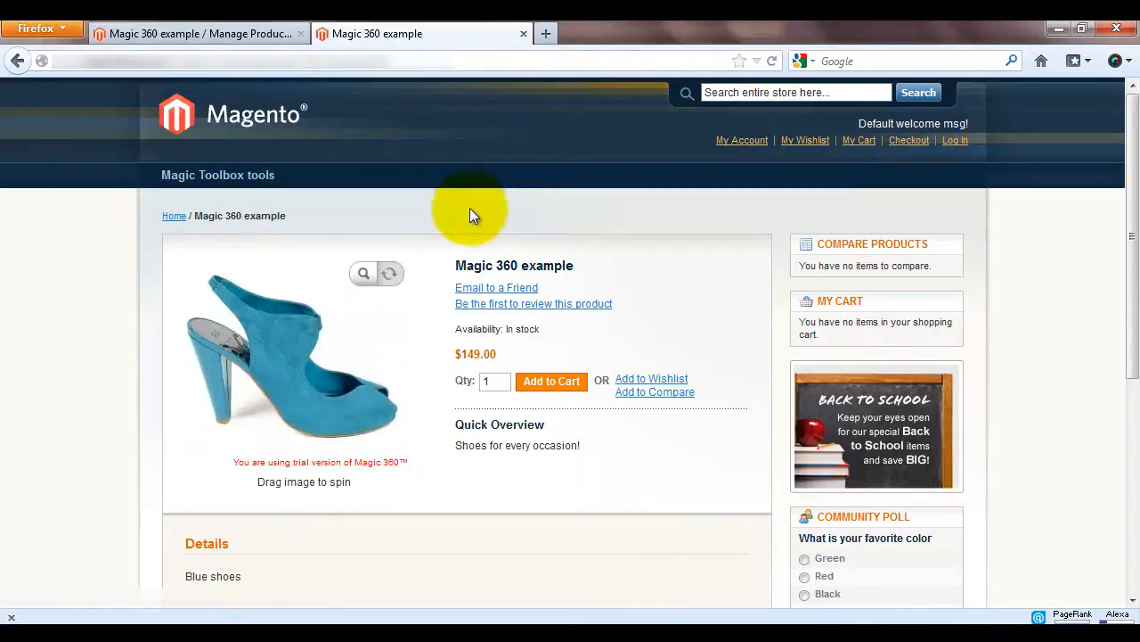
Step: Drag the blue shoe to spin it, then move the magnifier across it
drag(472, 214, 346, 347)
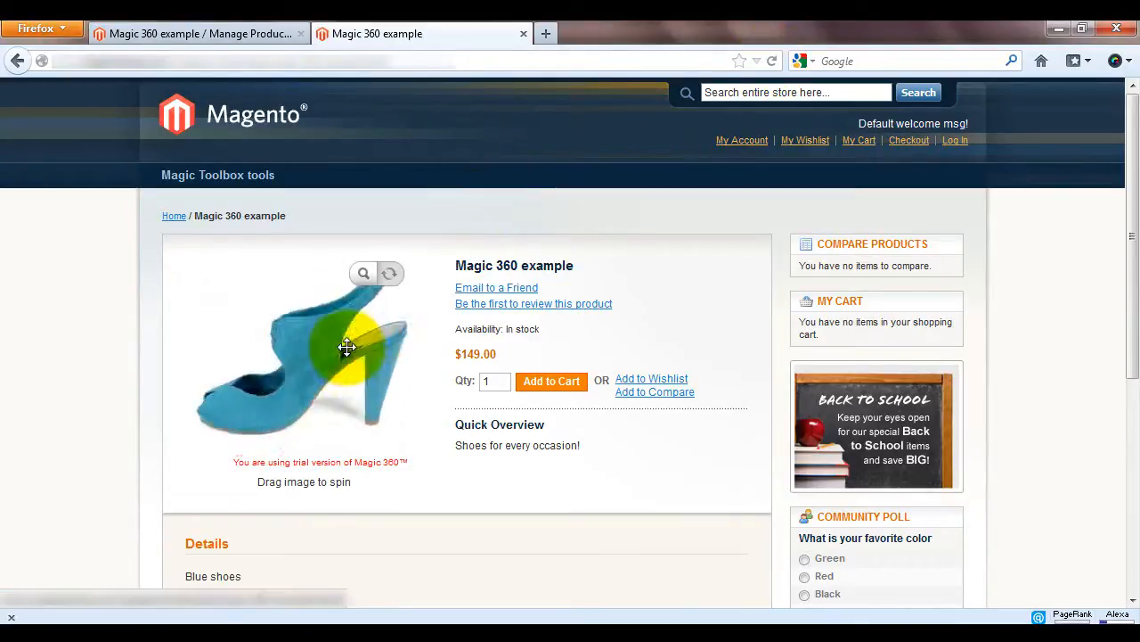
drag(347, 348, 292, 410)
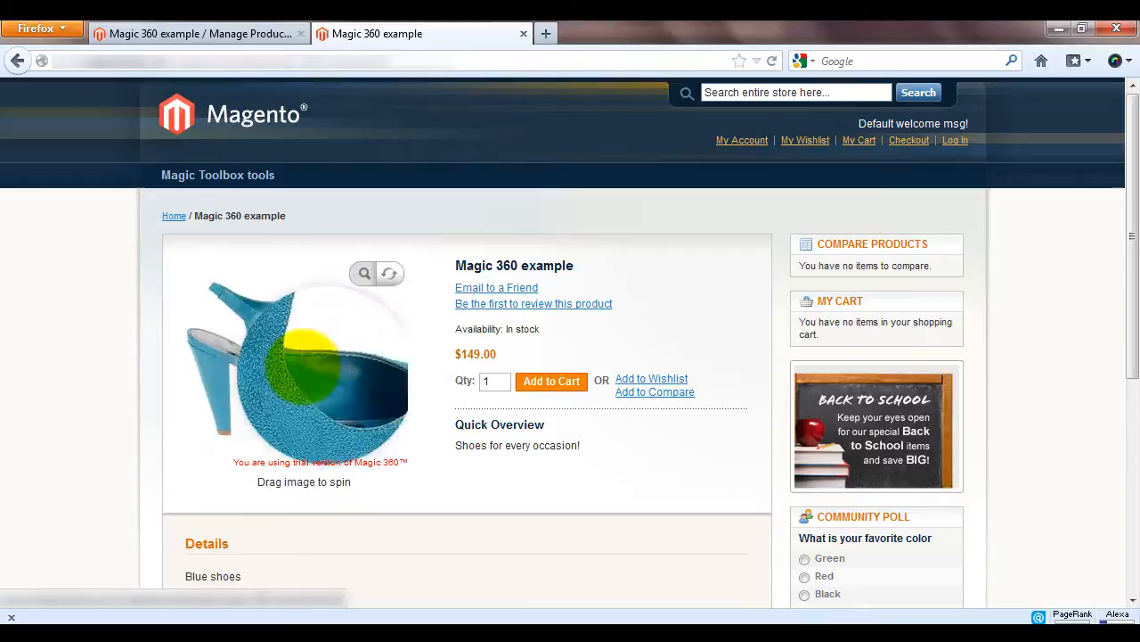
drag(356, 356, 250, 356)
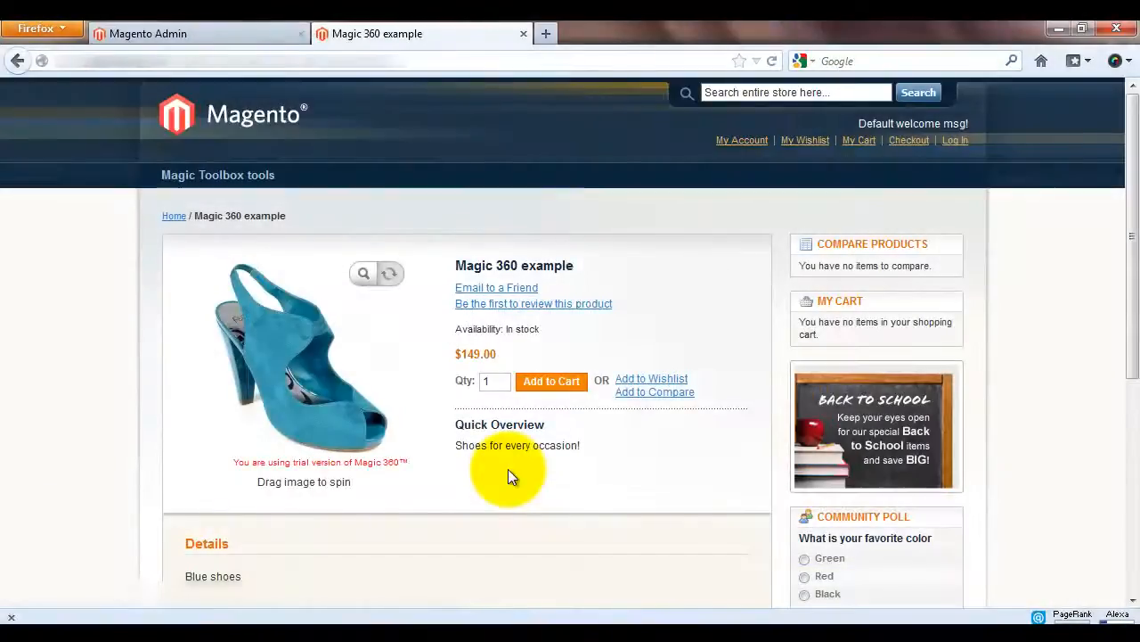
mouse_move(364, 274)
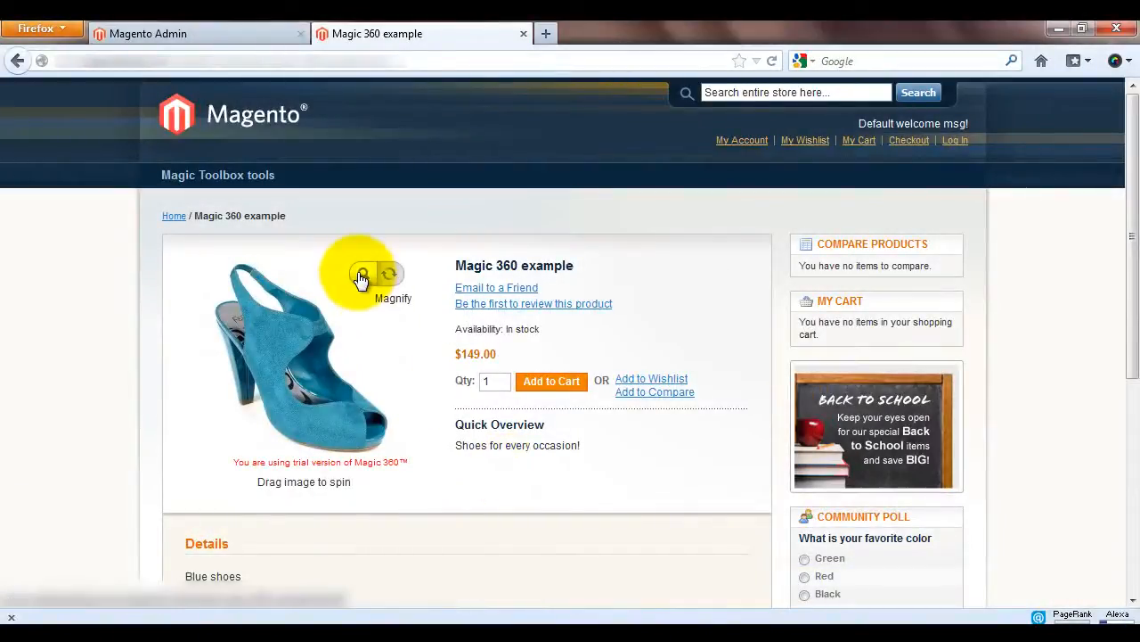
mouse_move(389, 363)
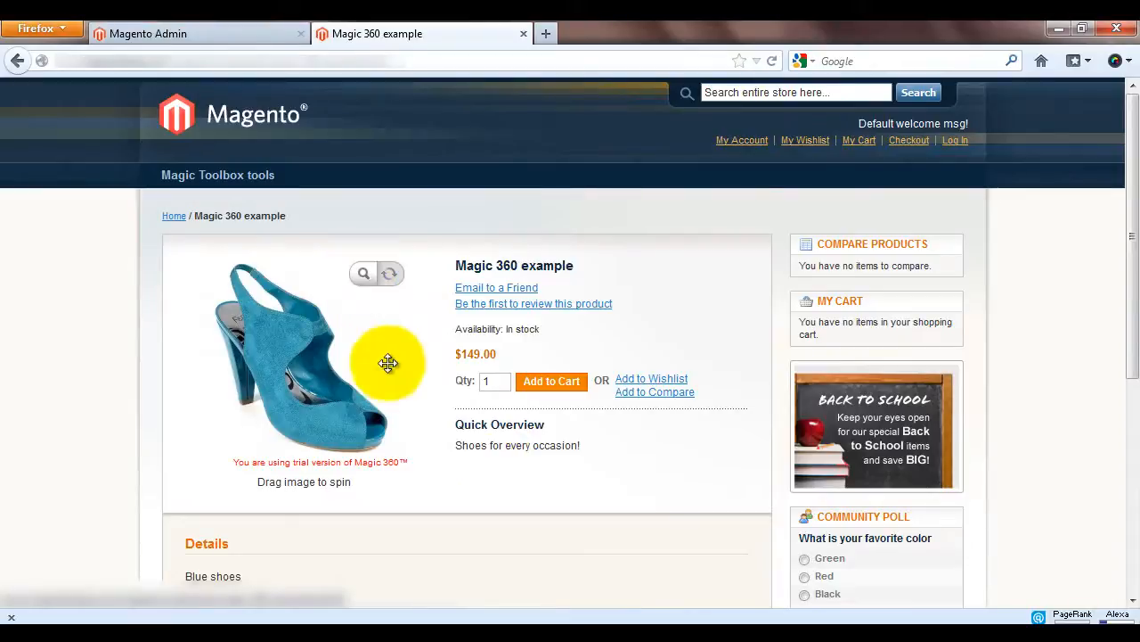
mouse_move(372, 489)
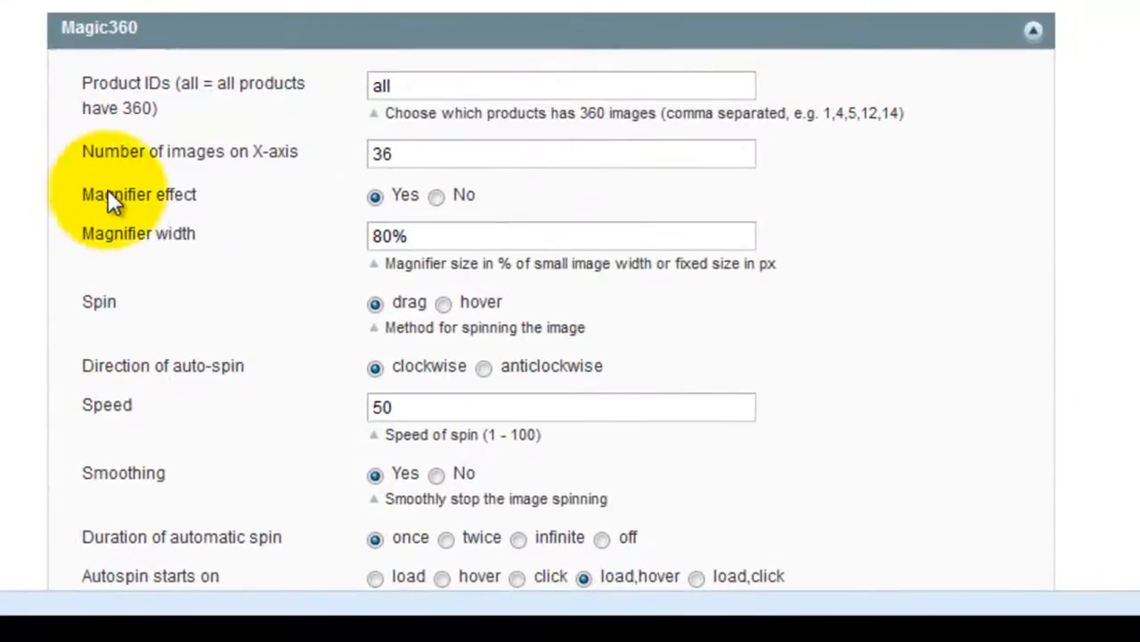
mouse_move(205, 205)
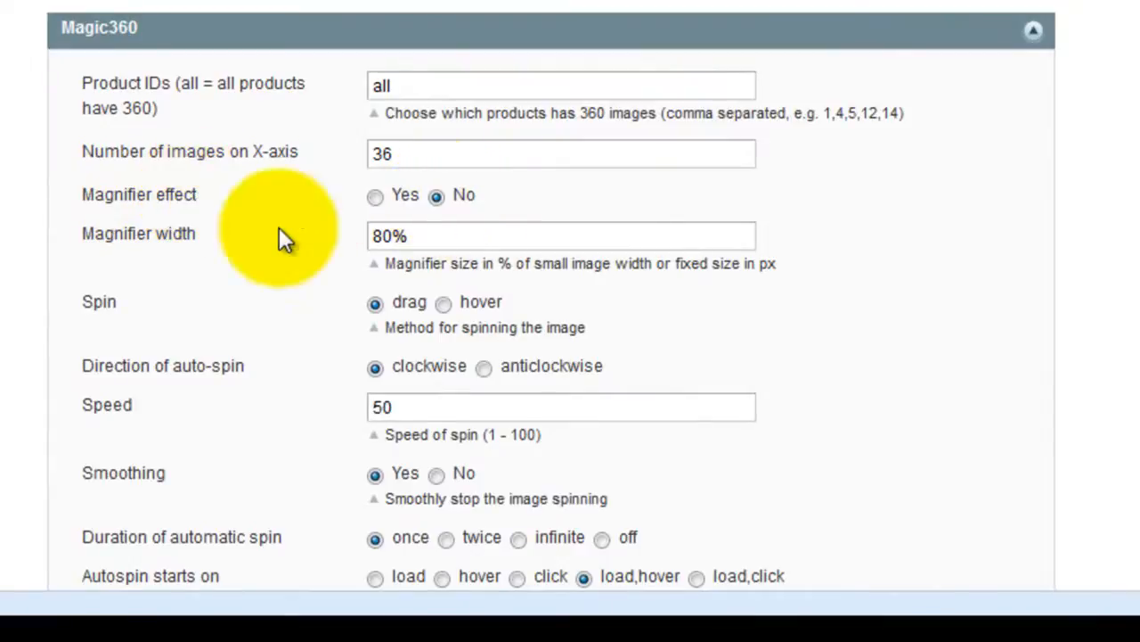
Step: Set Magnifier effect to No, edit 'Message under images', and save the Magic 360 settings
scroll(down, 3)
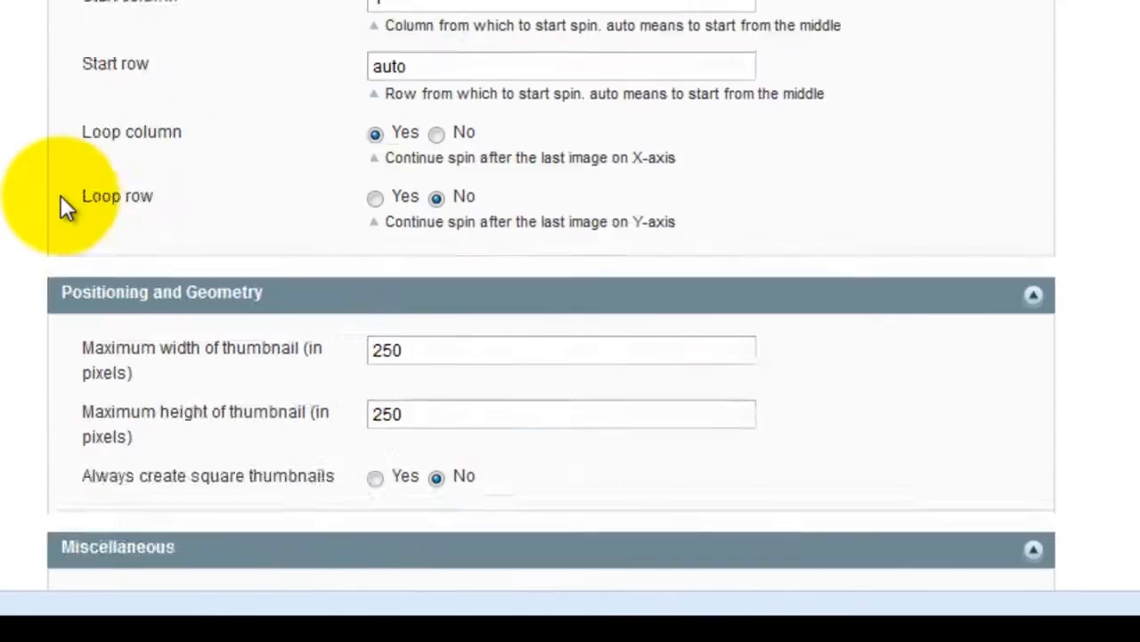
scroll(down, 3)
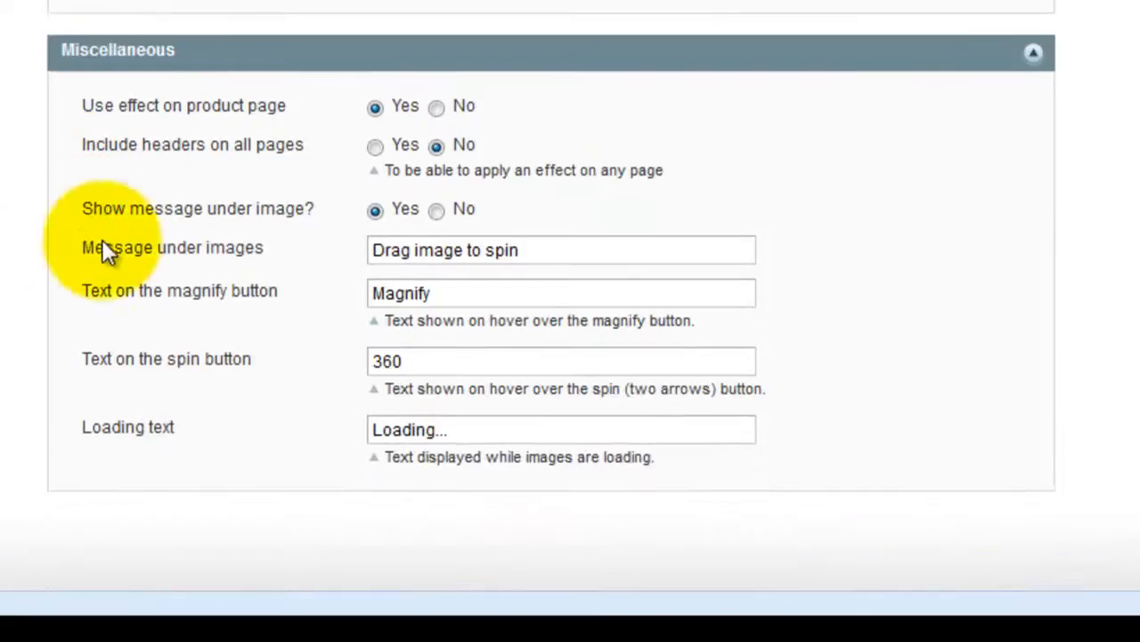
text(Ente)
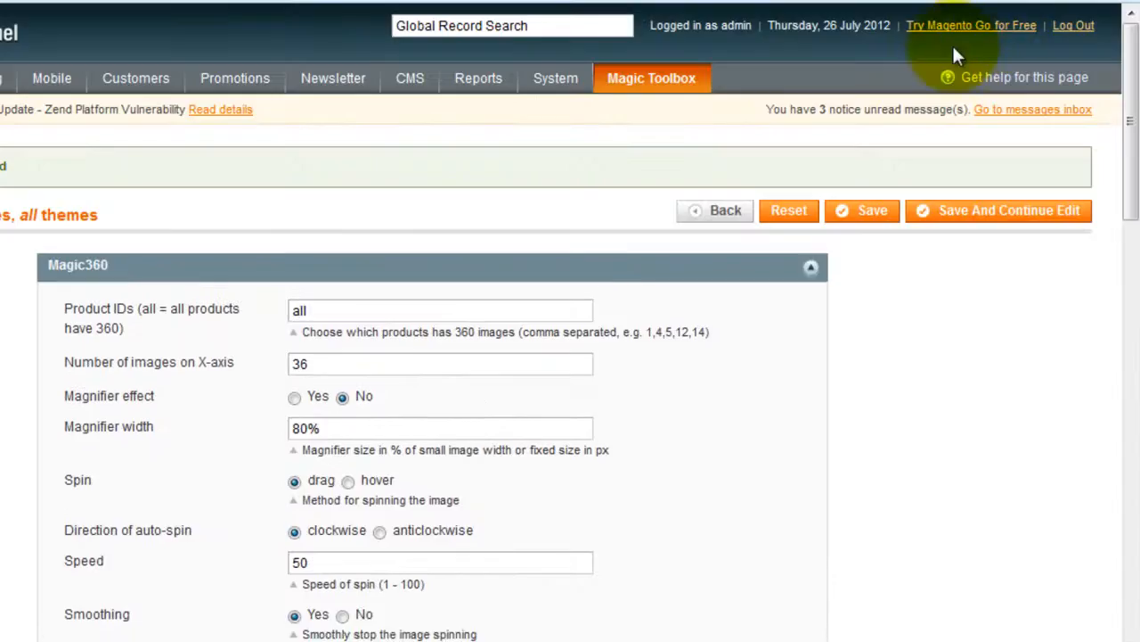
click(419, 32)
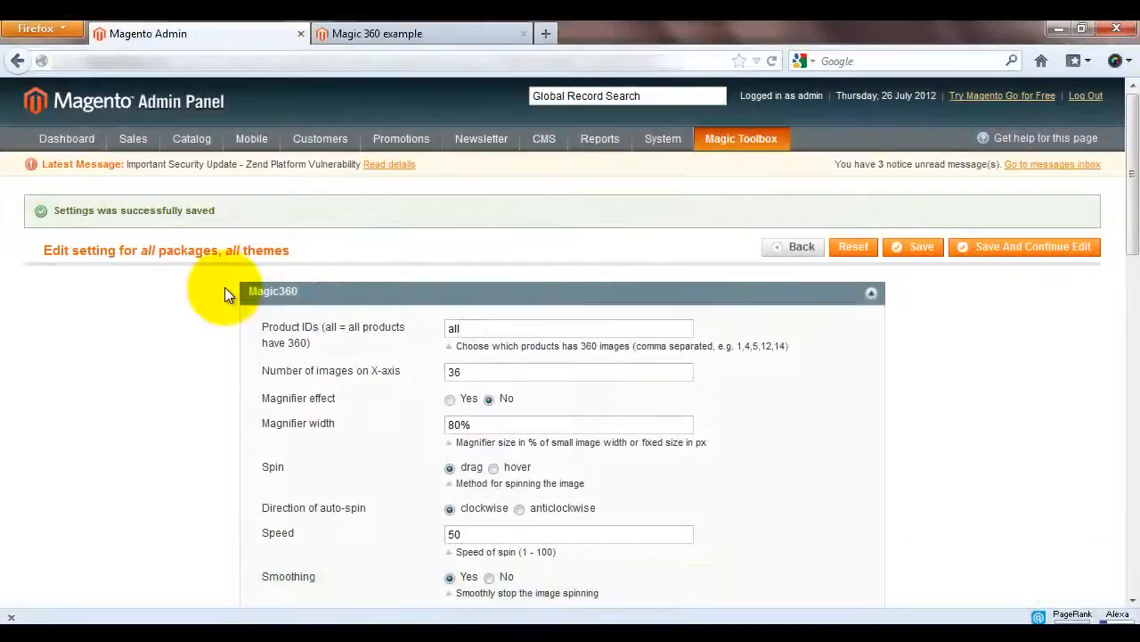
Step: Check the storefront home page shows no spinning shoe yet, then return to the admin Magic360 settings
scroll(down, 3)
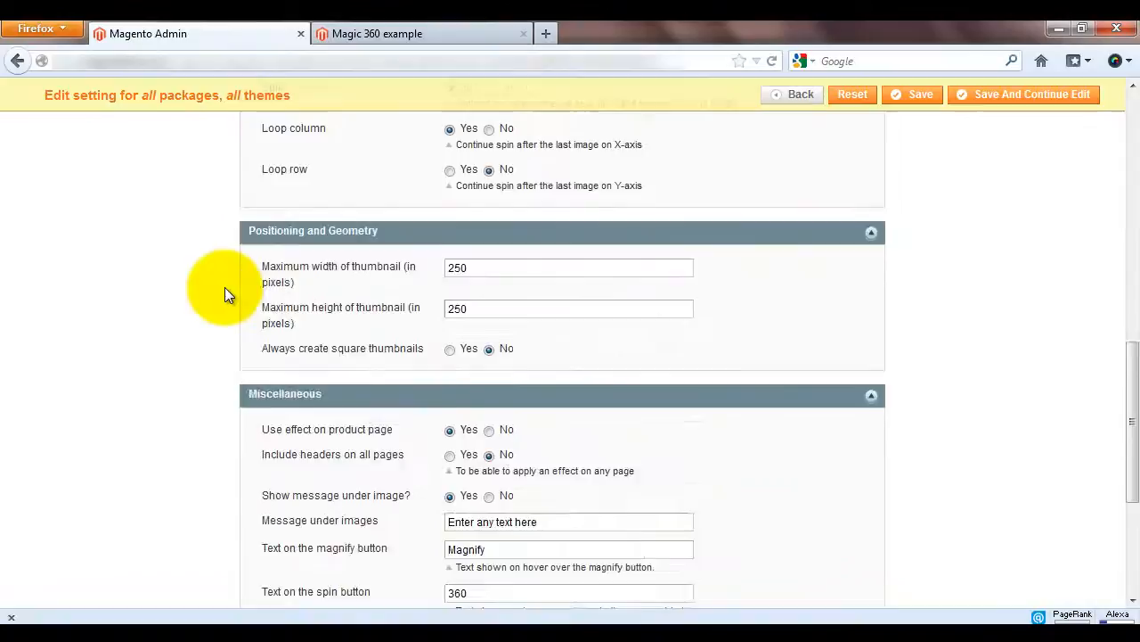
scroll(down, 3)
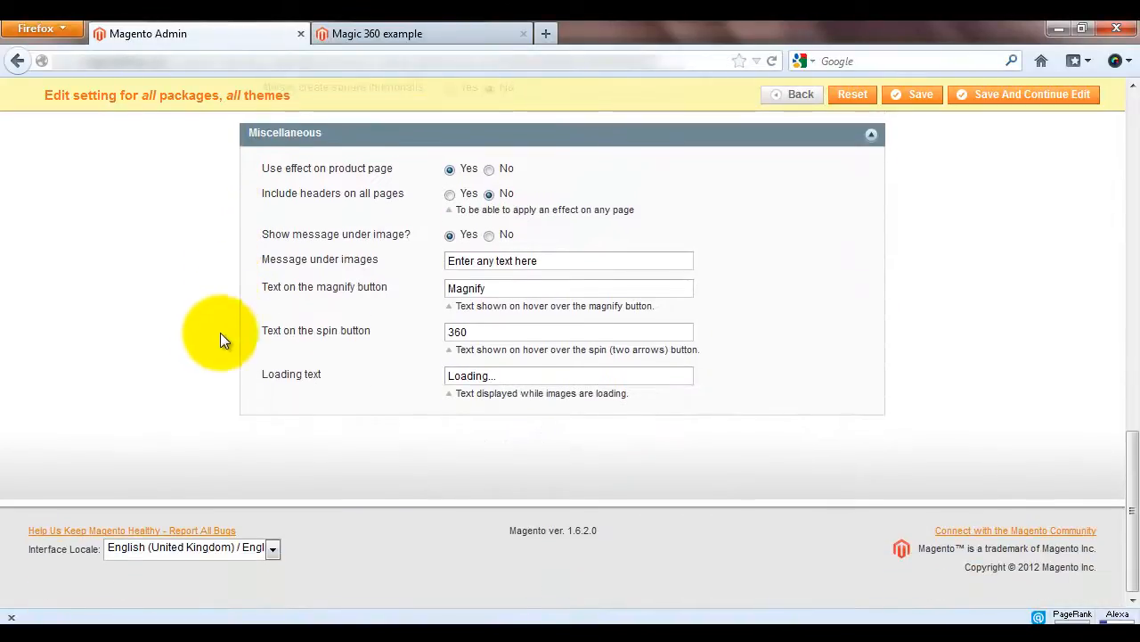
click(920, 94)
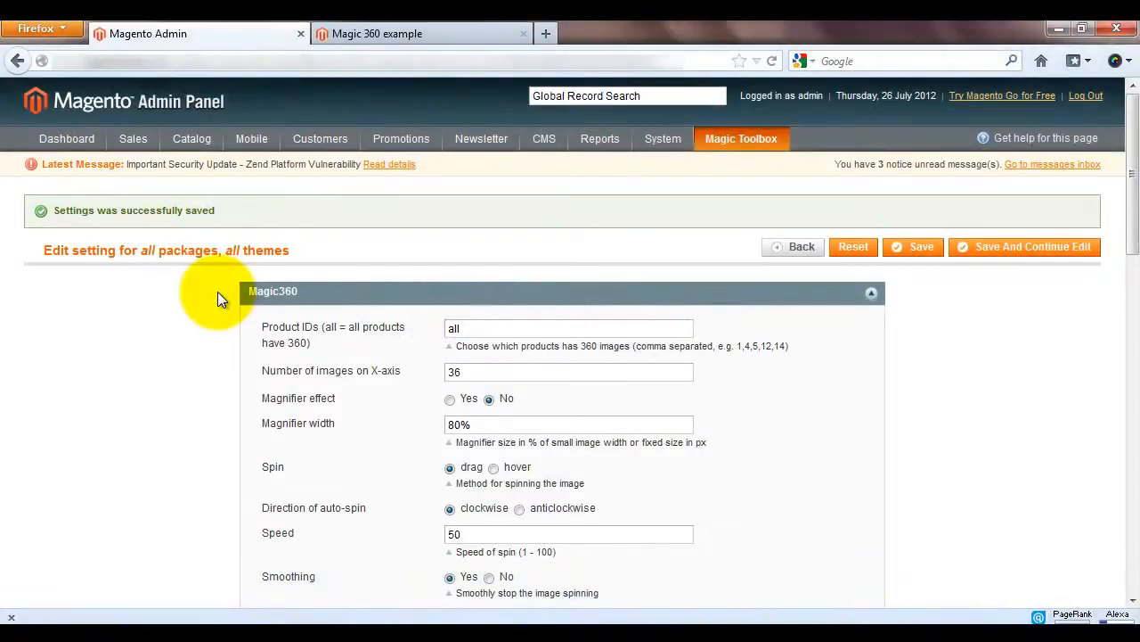
scroll(down, 3)
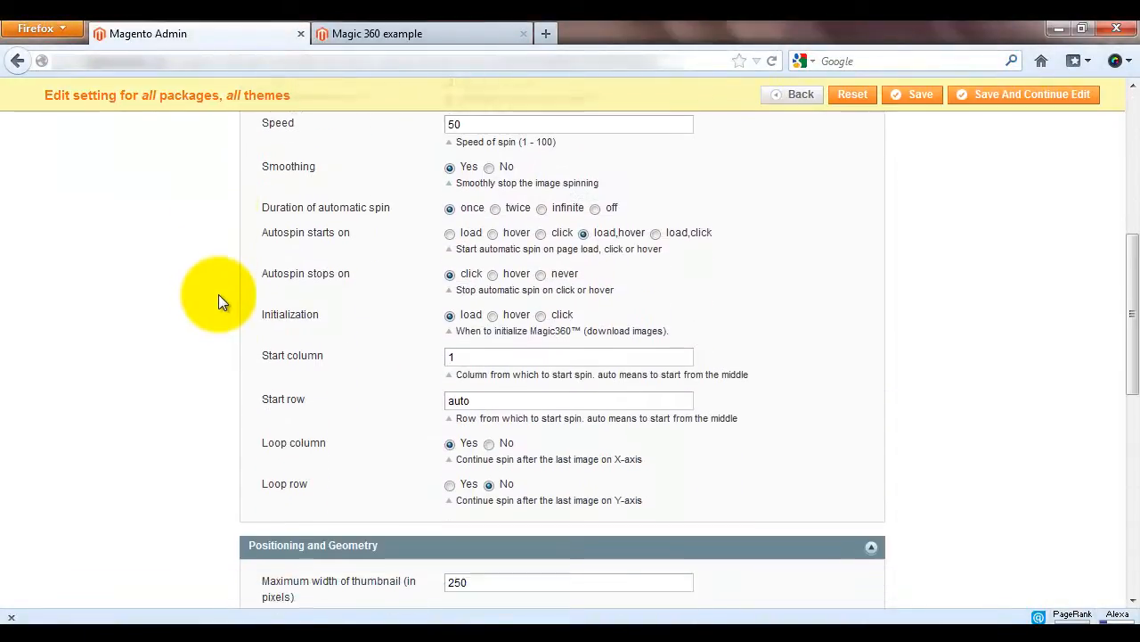
scroll(down, 3)
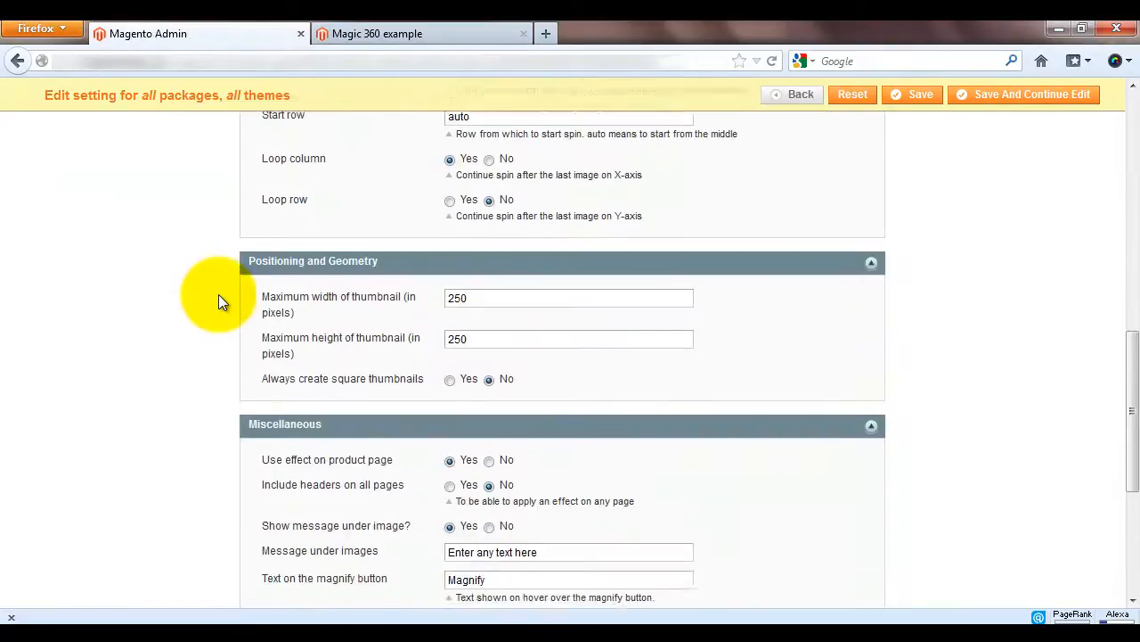
scroll(down, 3)
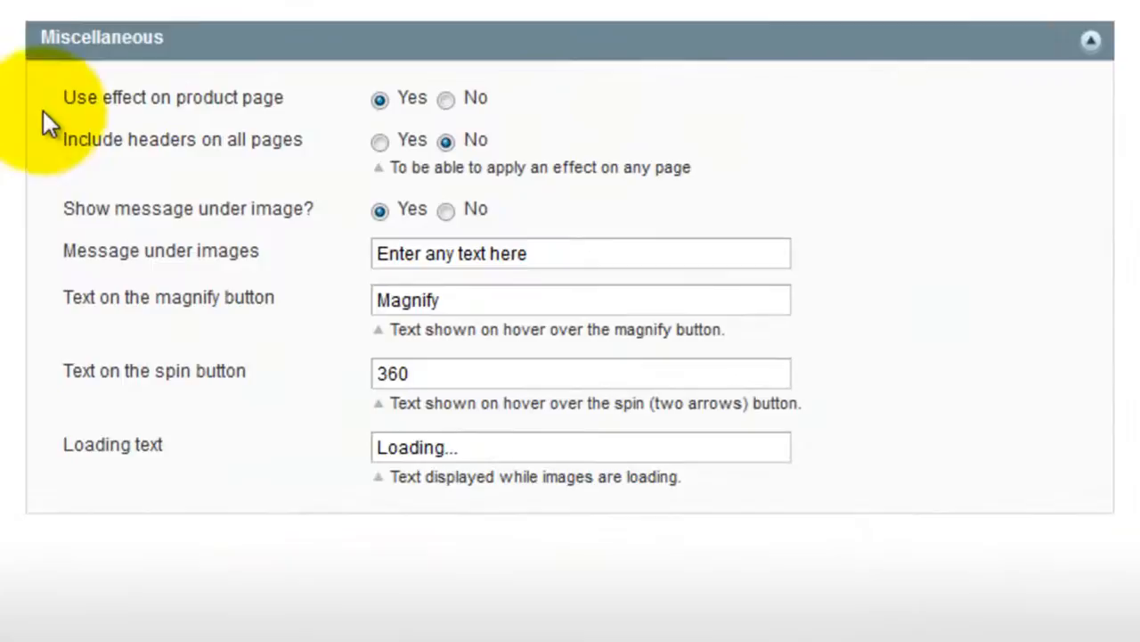
mouse_move(169, 146)
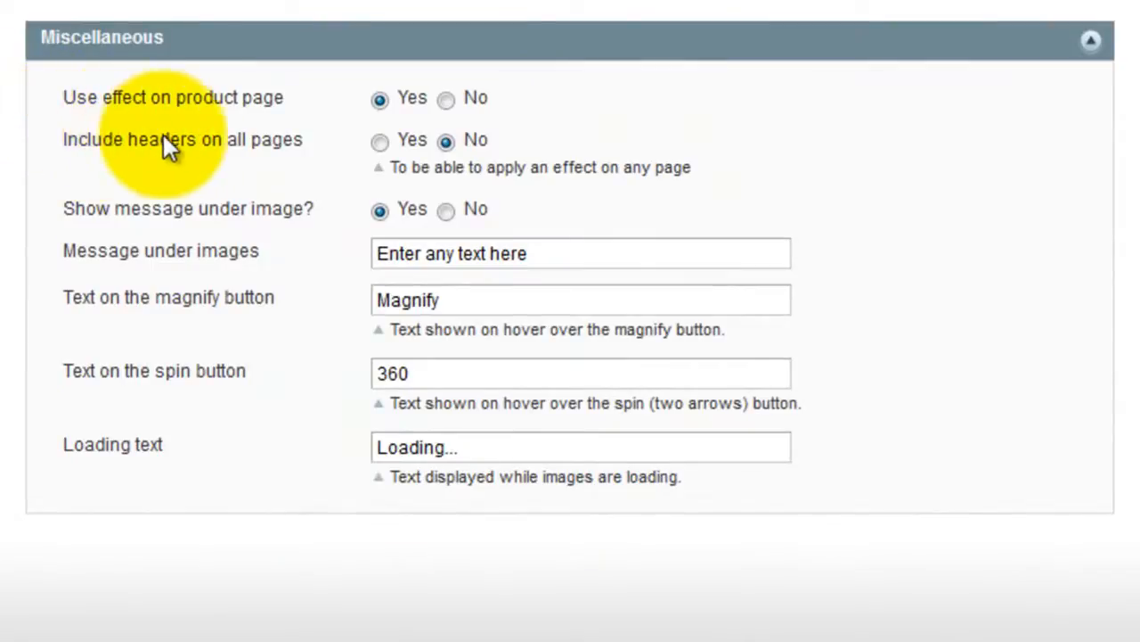
mouse_move(300, 145)
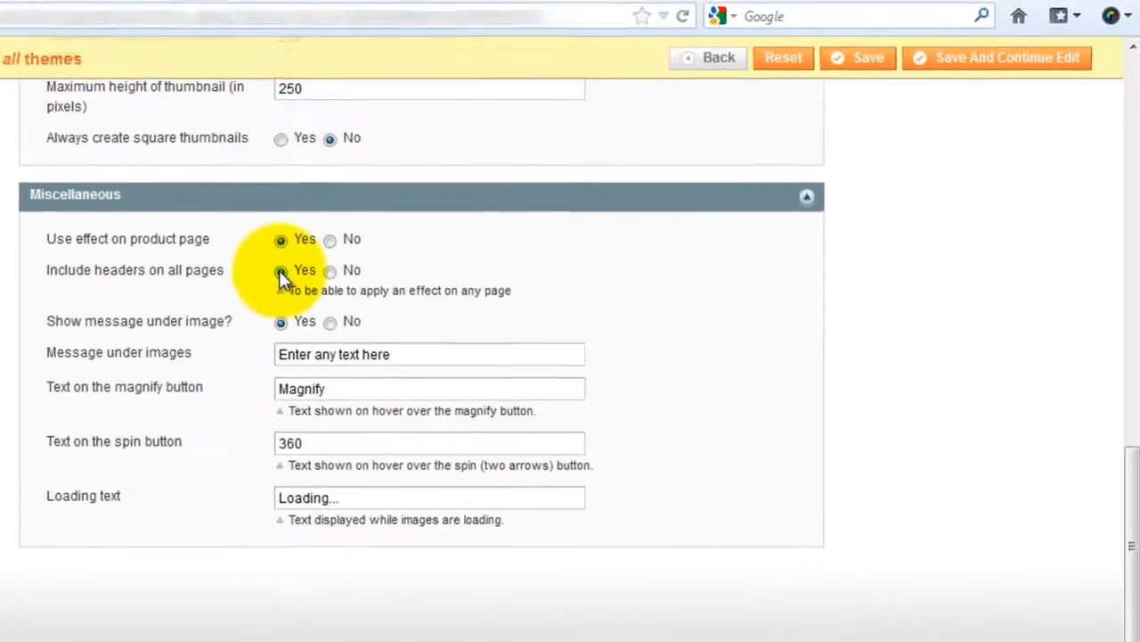
scroll(up, 3)
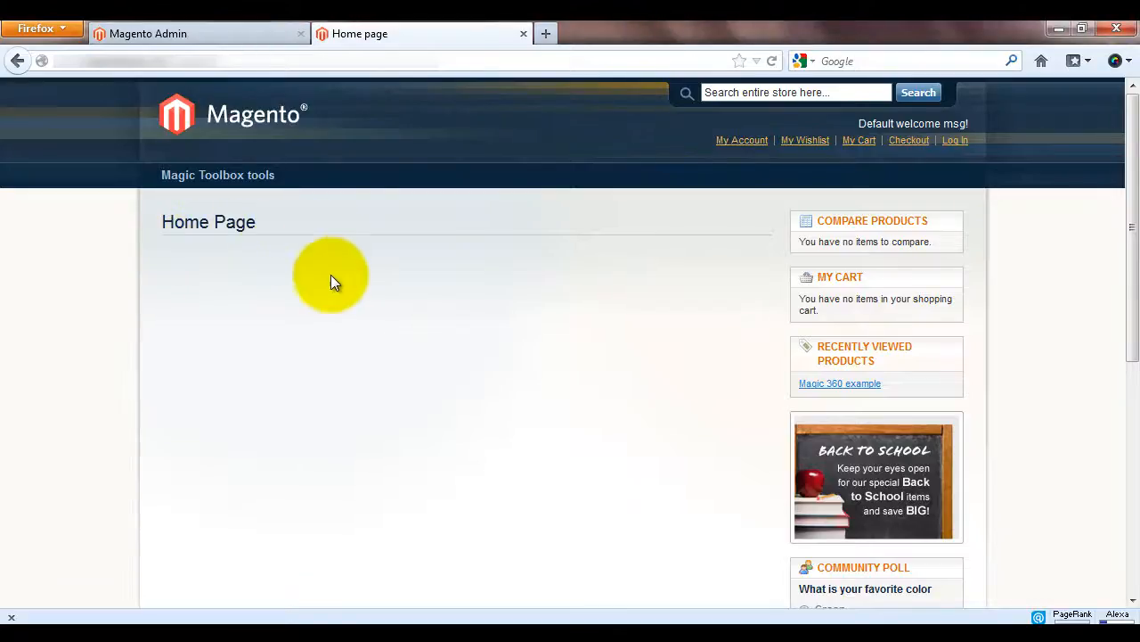
mouse_move(176, 245)
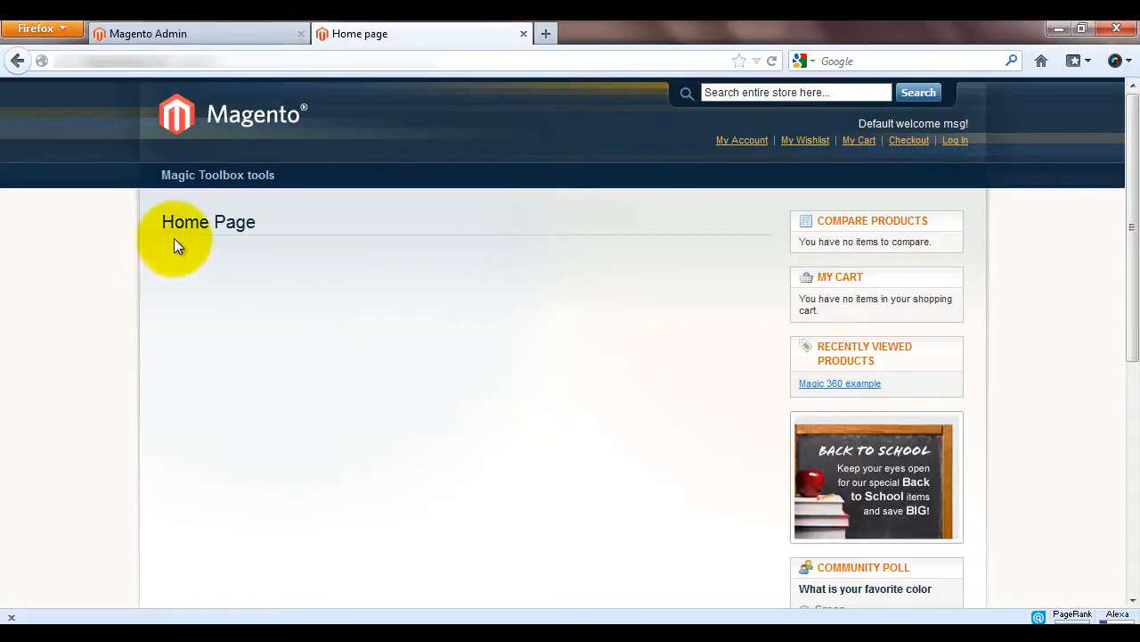
click(173, 32)
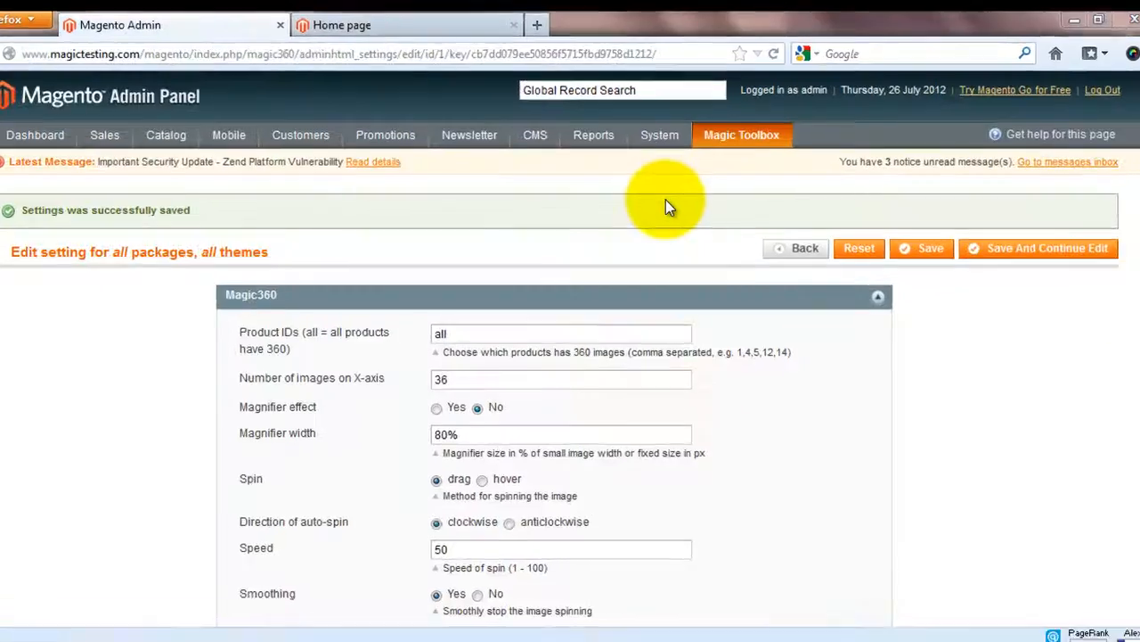
Step: Open the CMS Home page for editing and show its content as HTML source
click(534, 136)
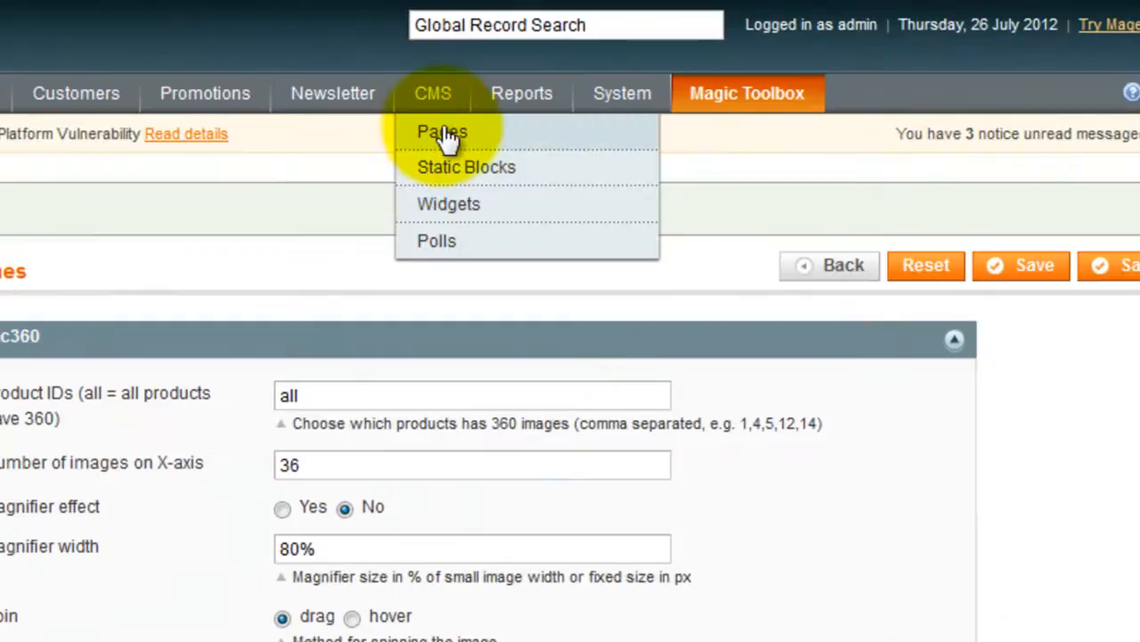
click(442, 132)
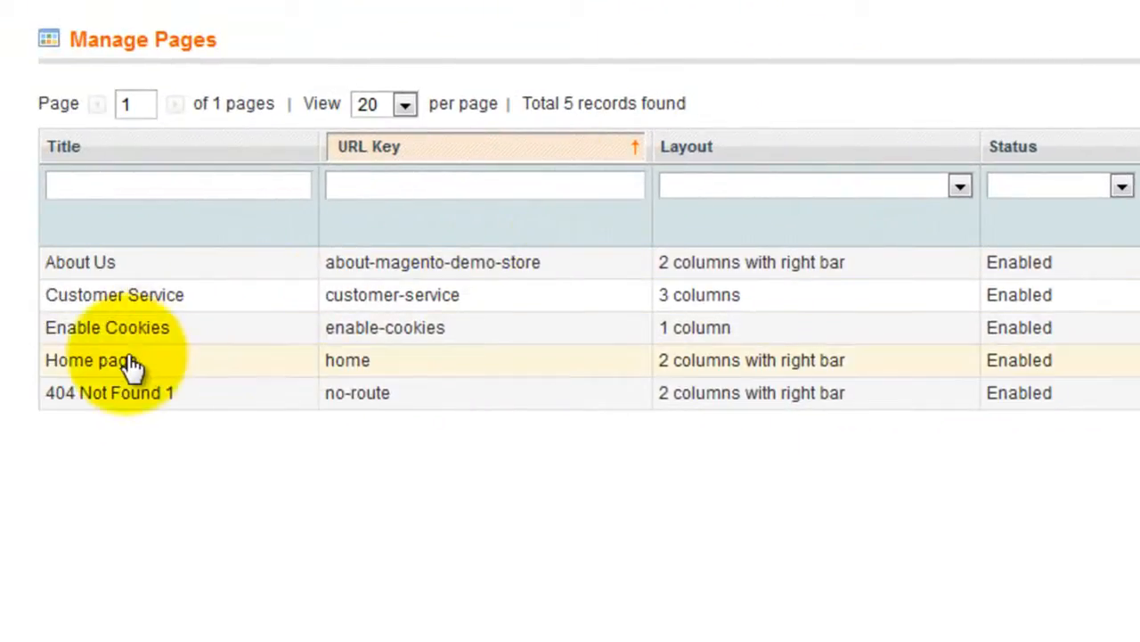
click(96, 360)
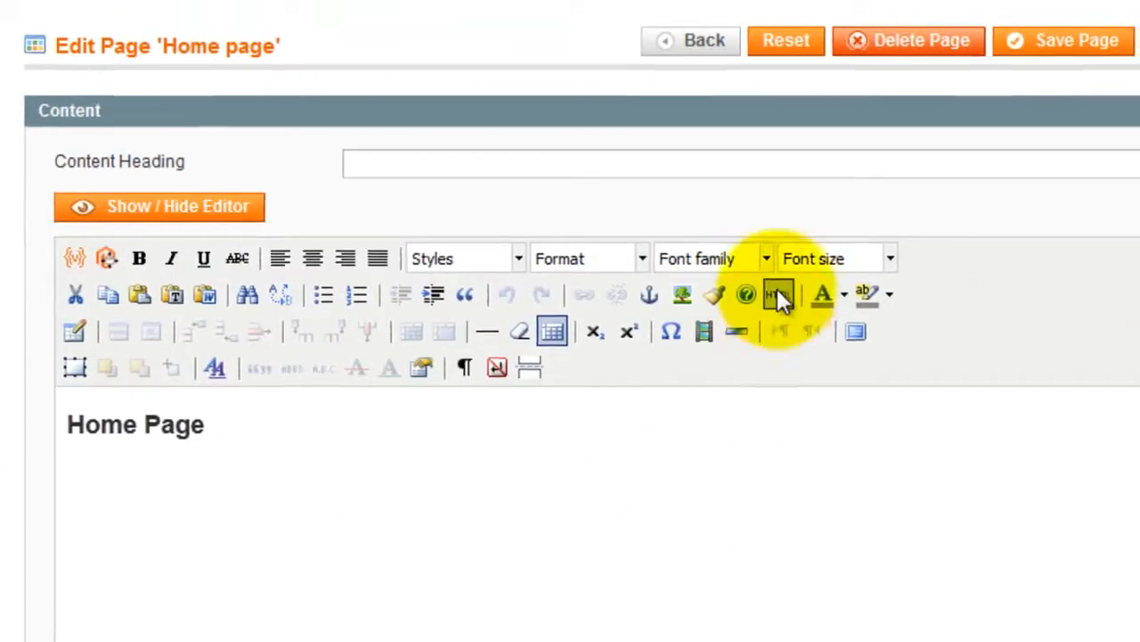
click(777, 294)
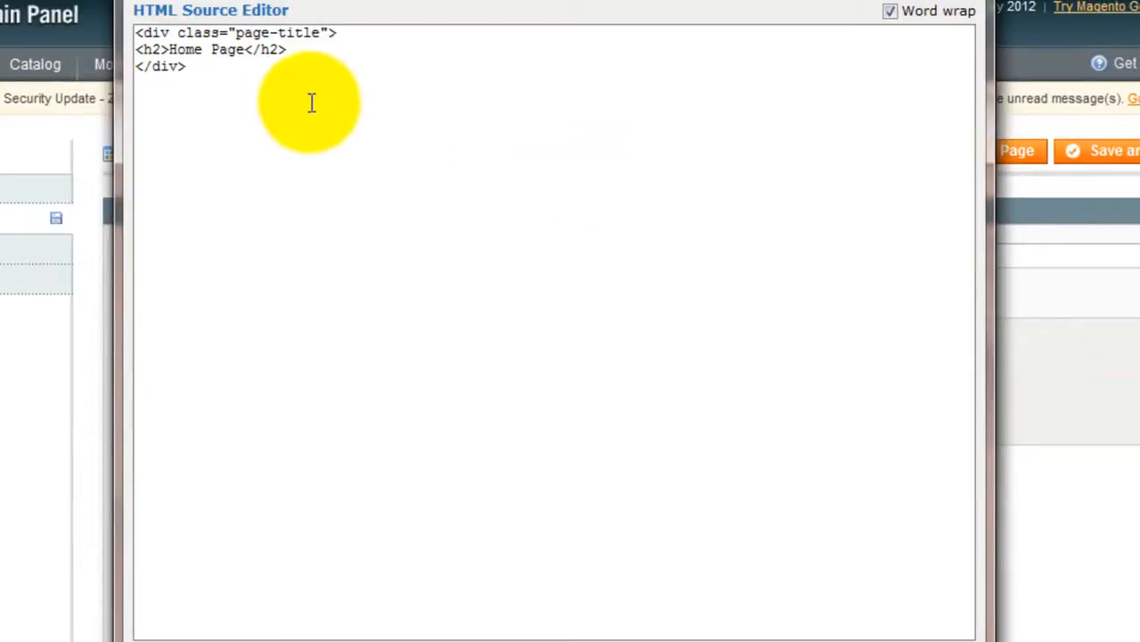
mouse_move(284, 85)
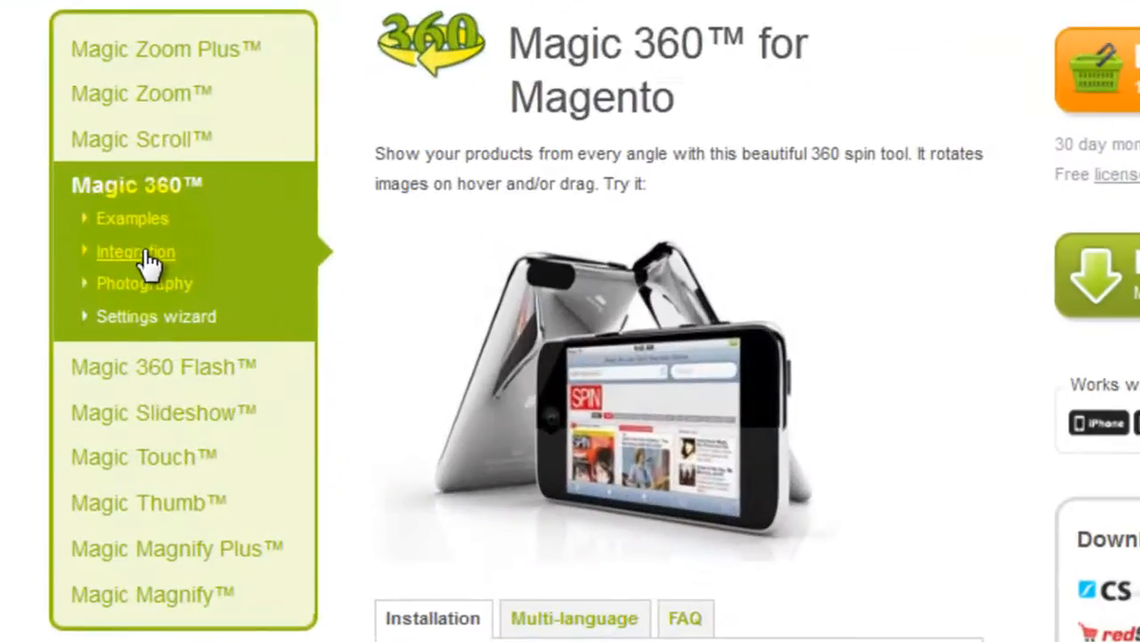
Step: Find the Magnifier example code in the Magic 360 integration guide
click(135, 251)
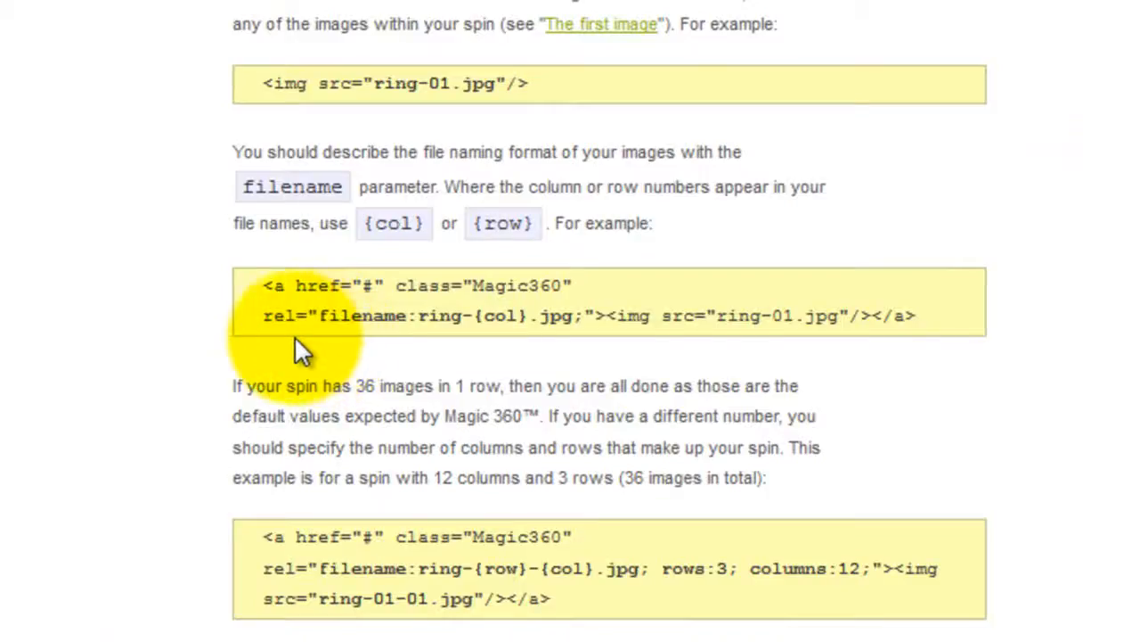
scroll(up, 3)
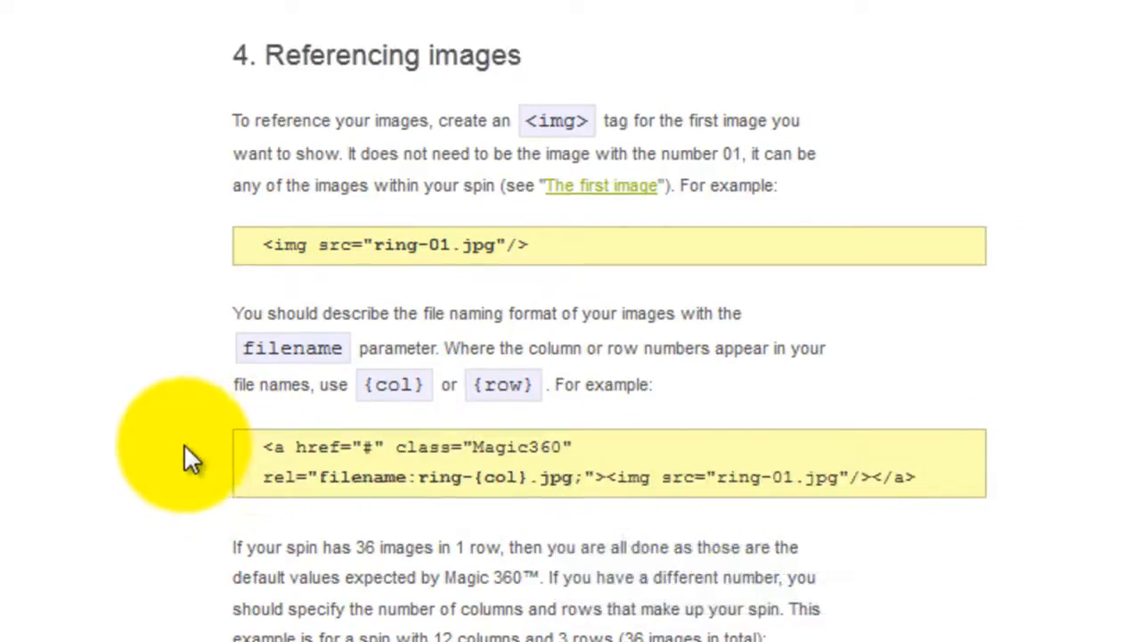
scroll(down, 3)
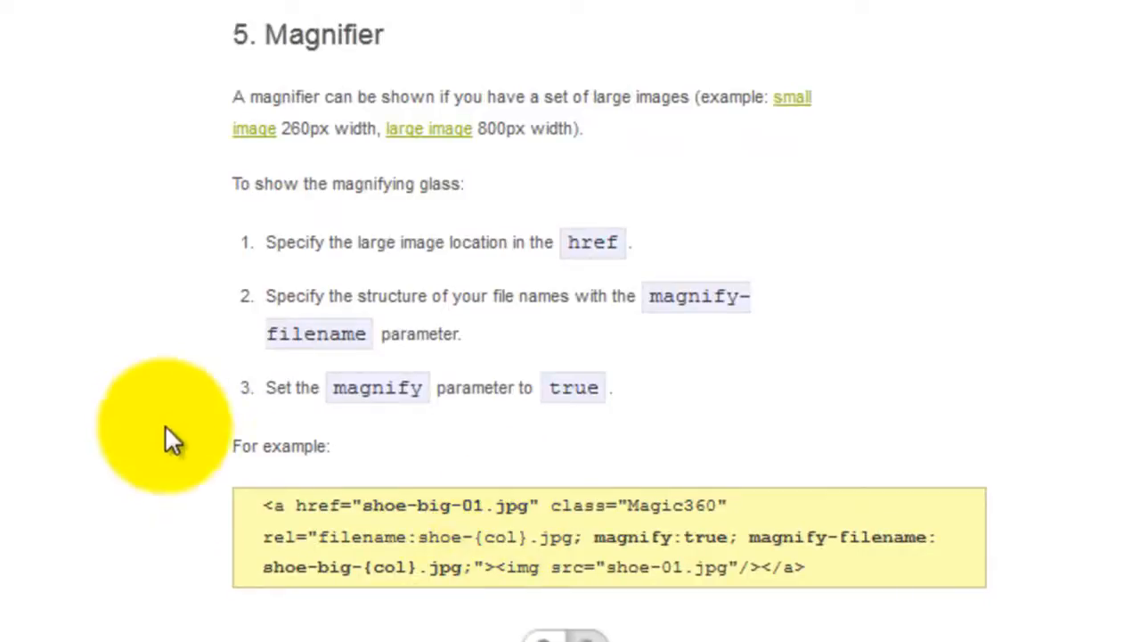
scroll(down, 3)
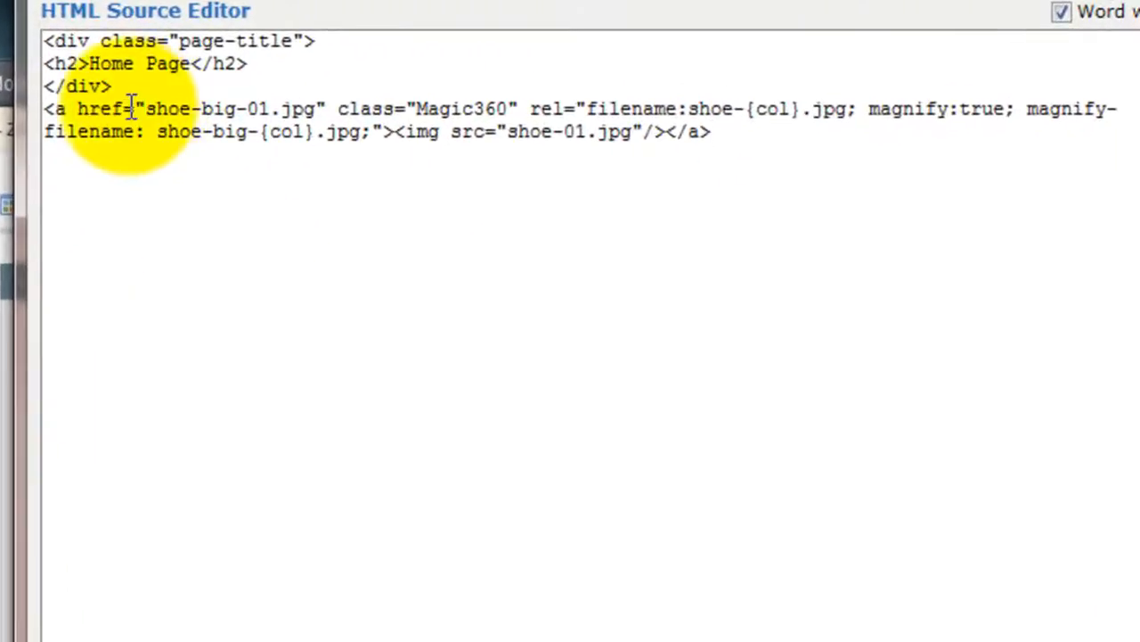
Step: Change the large-image link in the pasted code to shoe-800 and the spin images to shoe-360-
drag(75, 108, 313, 109)
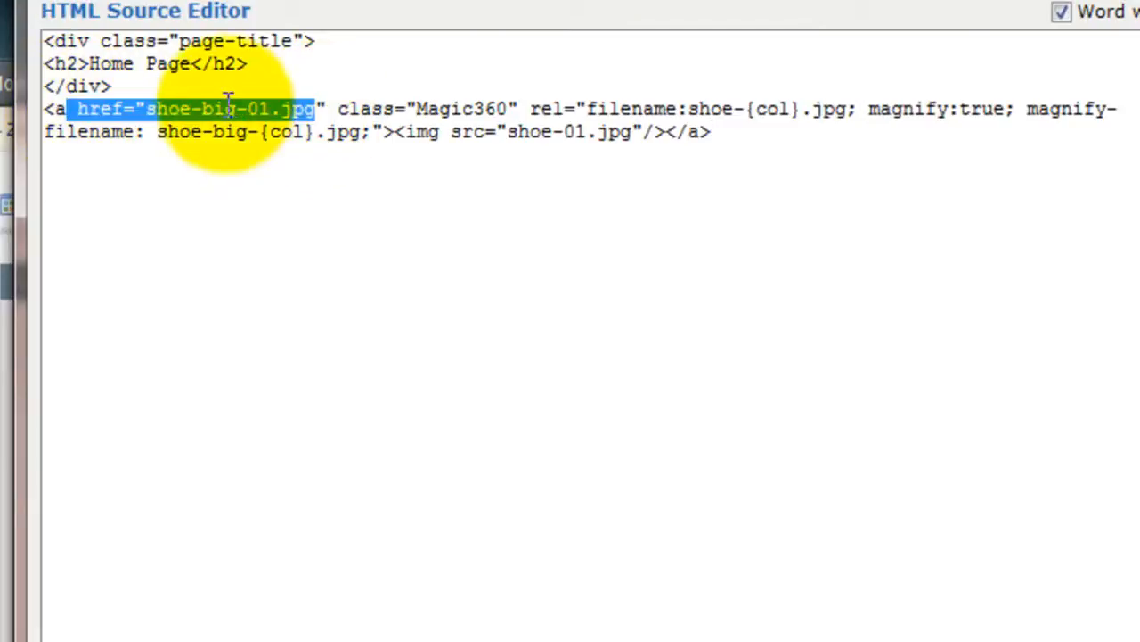
double_click(217, 108)
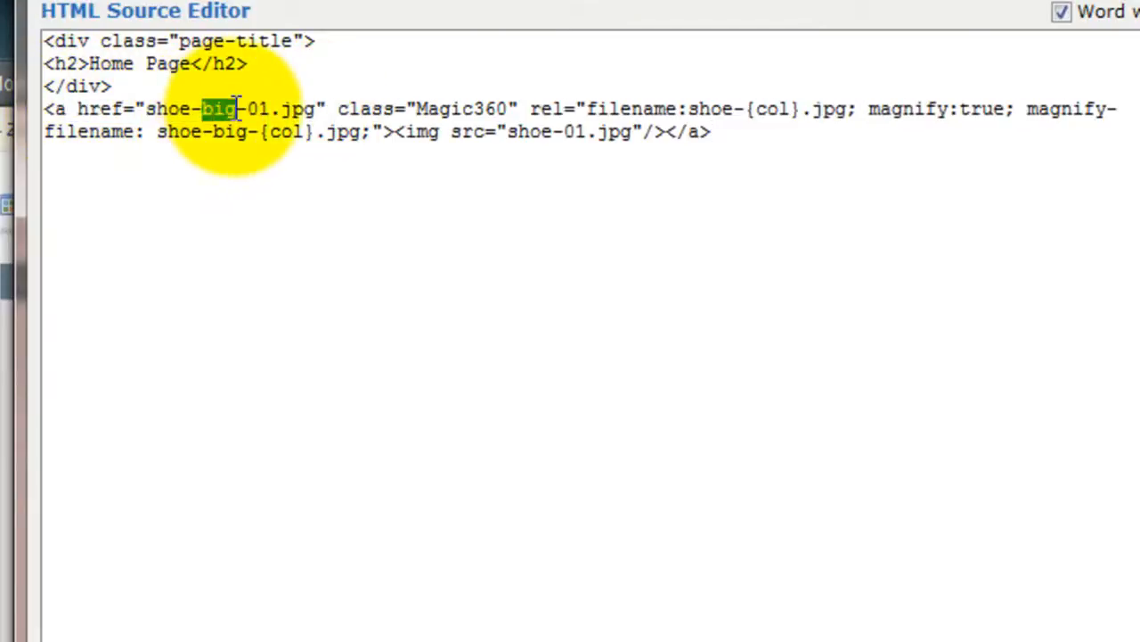
text(800)
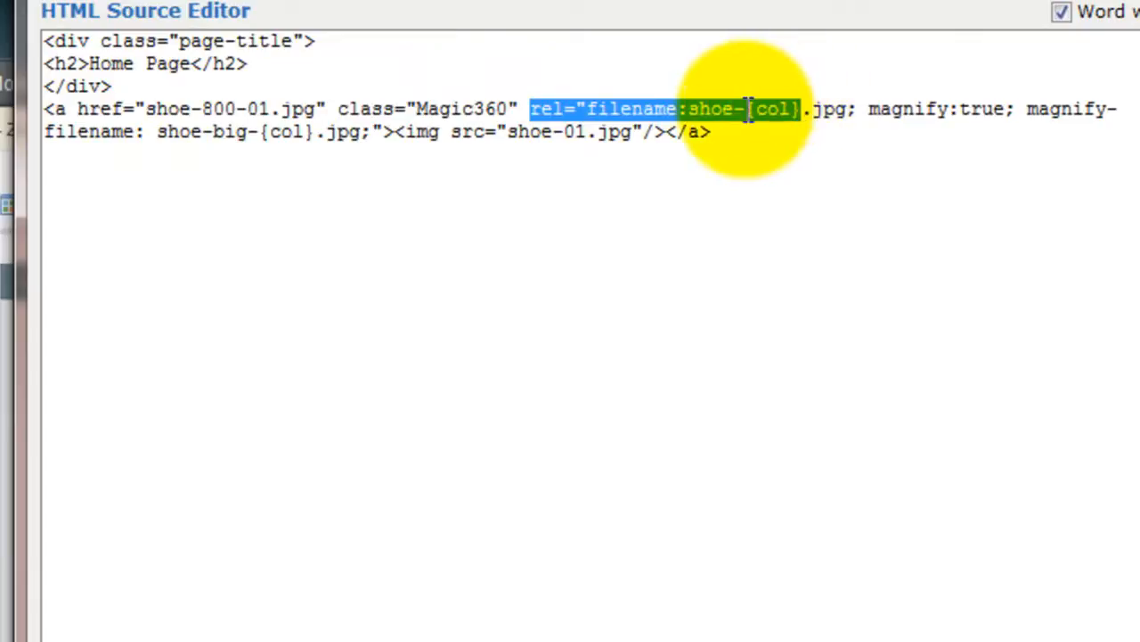
text(360-)
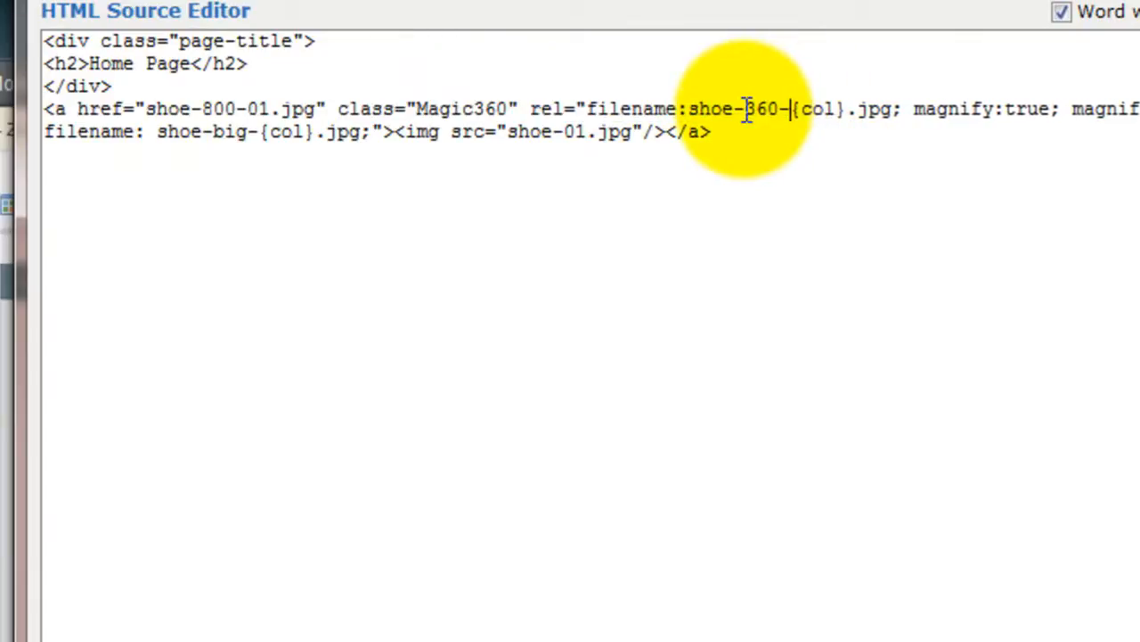
Step: Adjust the magnify-filename pattern to the shoe-800 images and update the page content
double_click(962, 109)
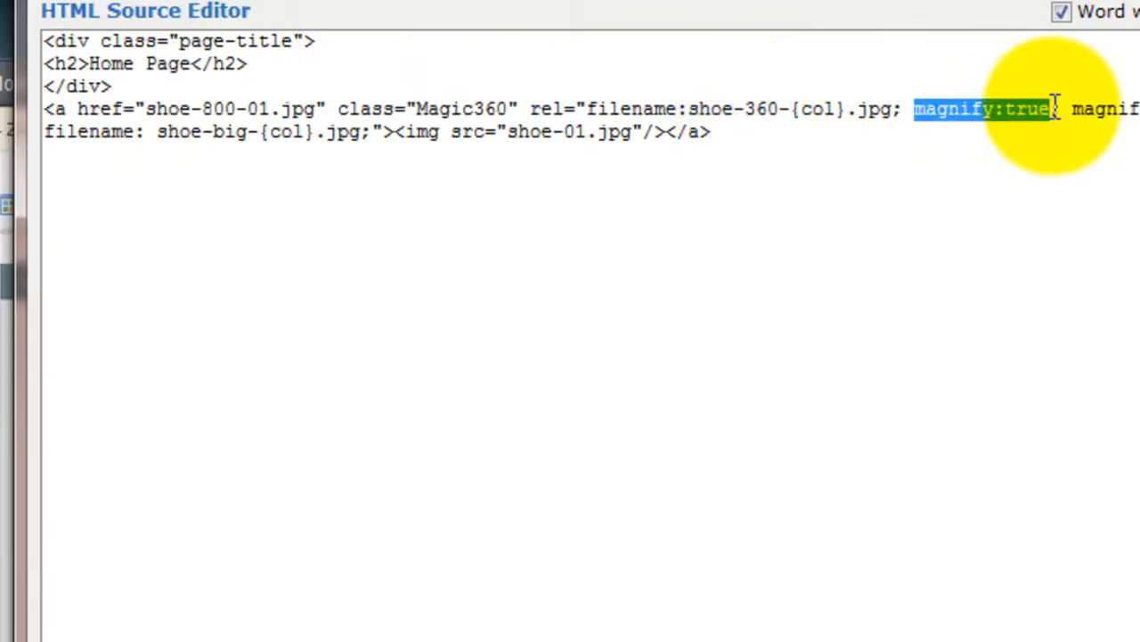
click(1073, 109)
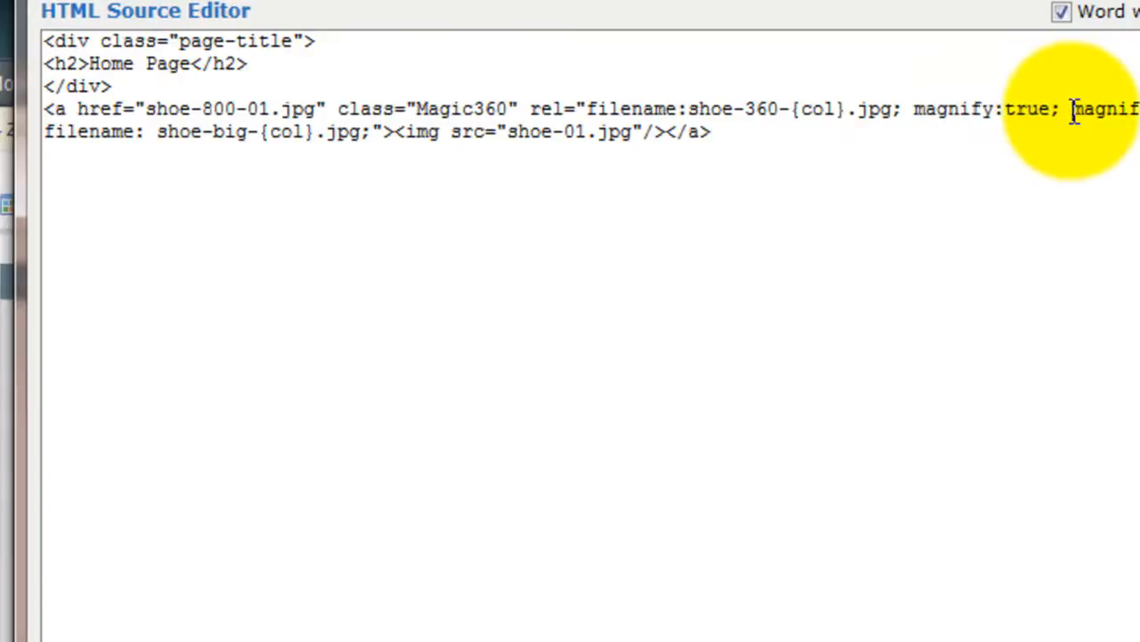
drag(1072, 109, 318, 132)
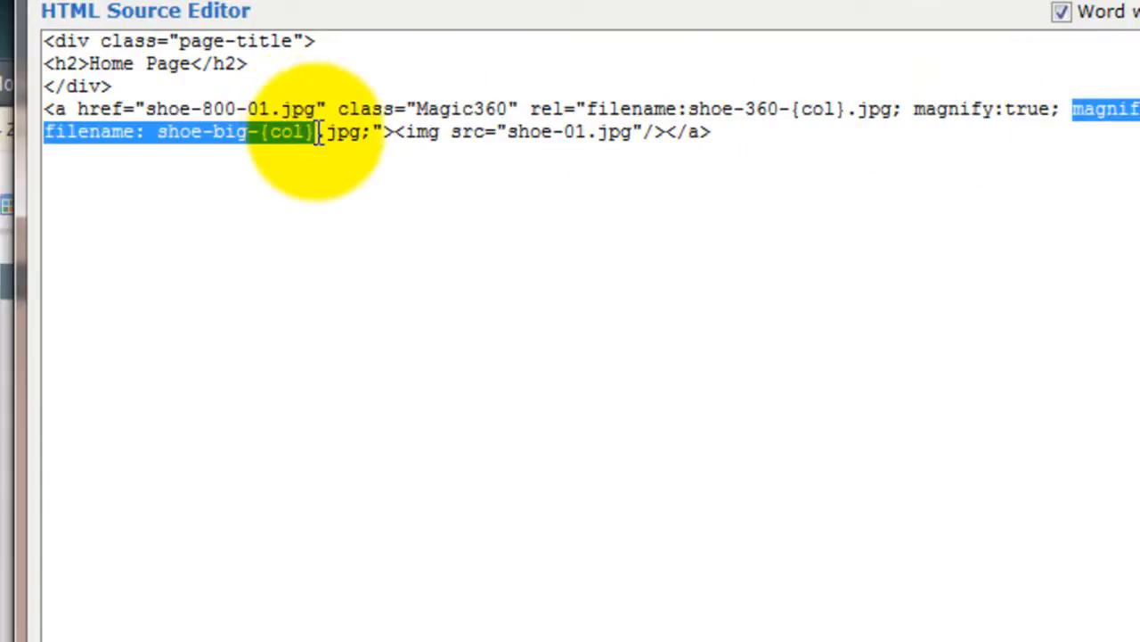
drag(317, 132, 364, 132)
text(800)
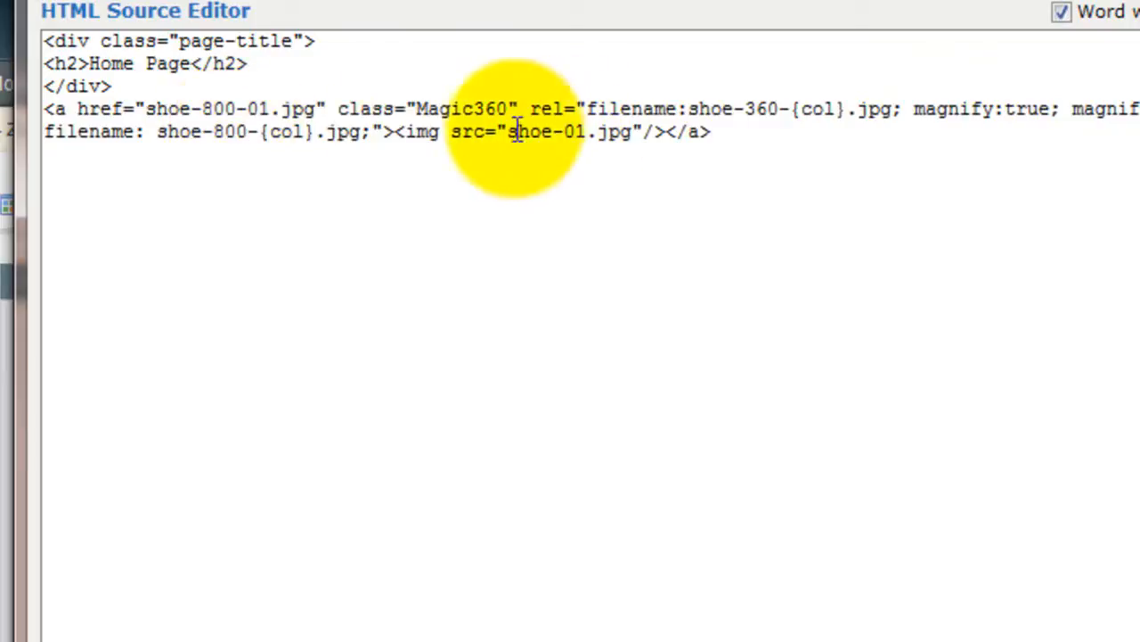
drag(419, 132, 633, 132)
text(360-)
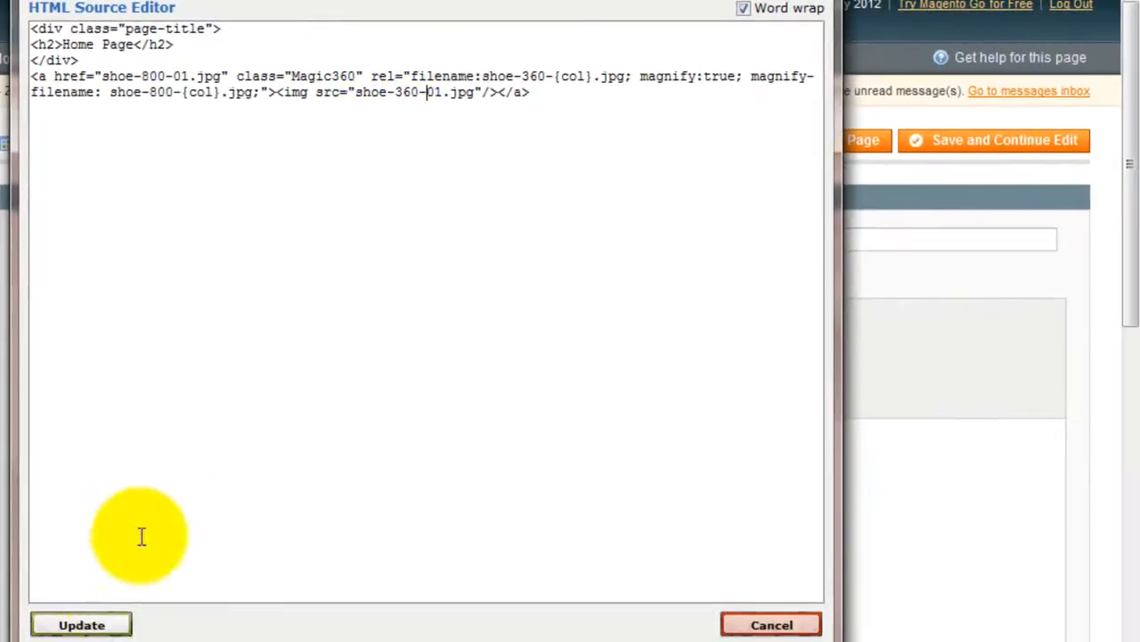
click(82, 623)
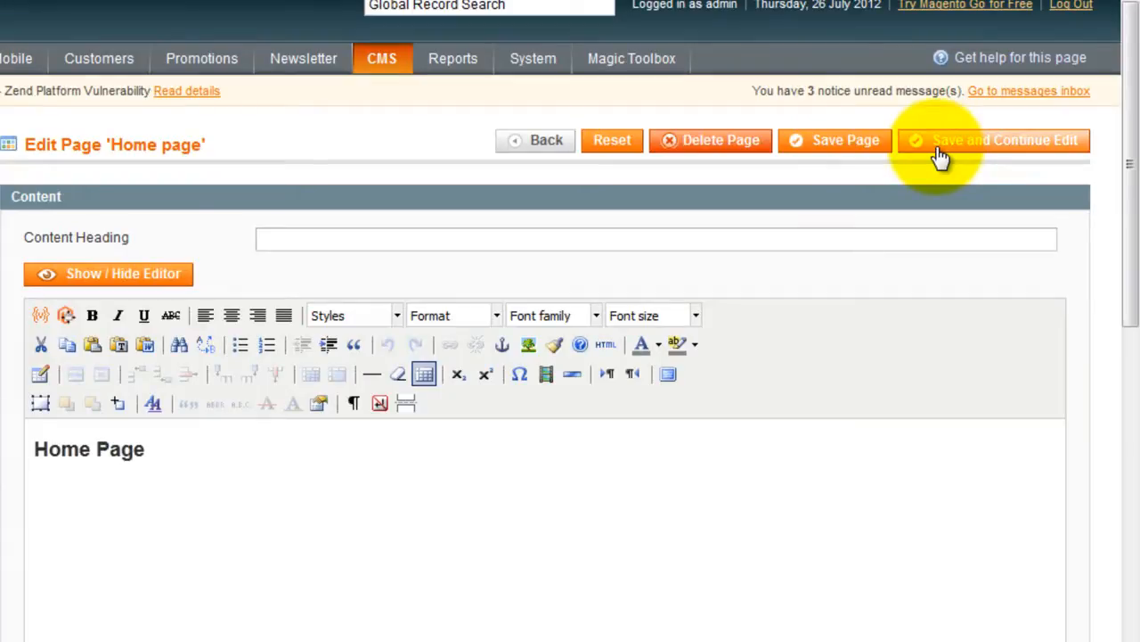
Step: Save the Home page with Save and Continue Edit
click(992, 139)
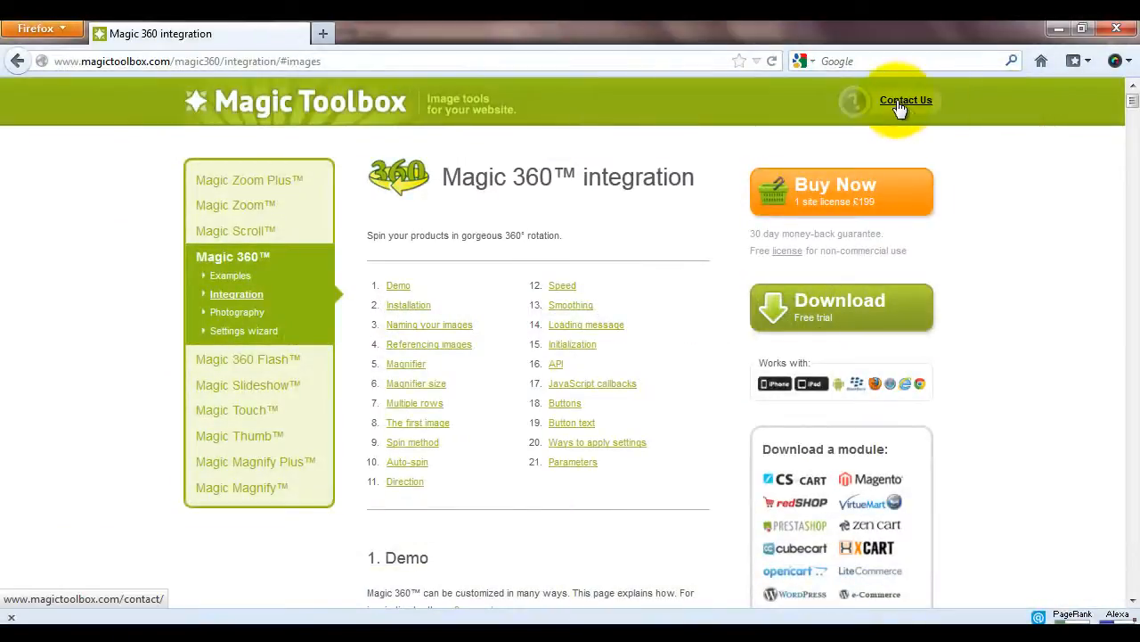
Step: Open the Magic Toolbox Contact us support form
click(906, 99)
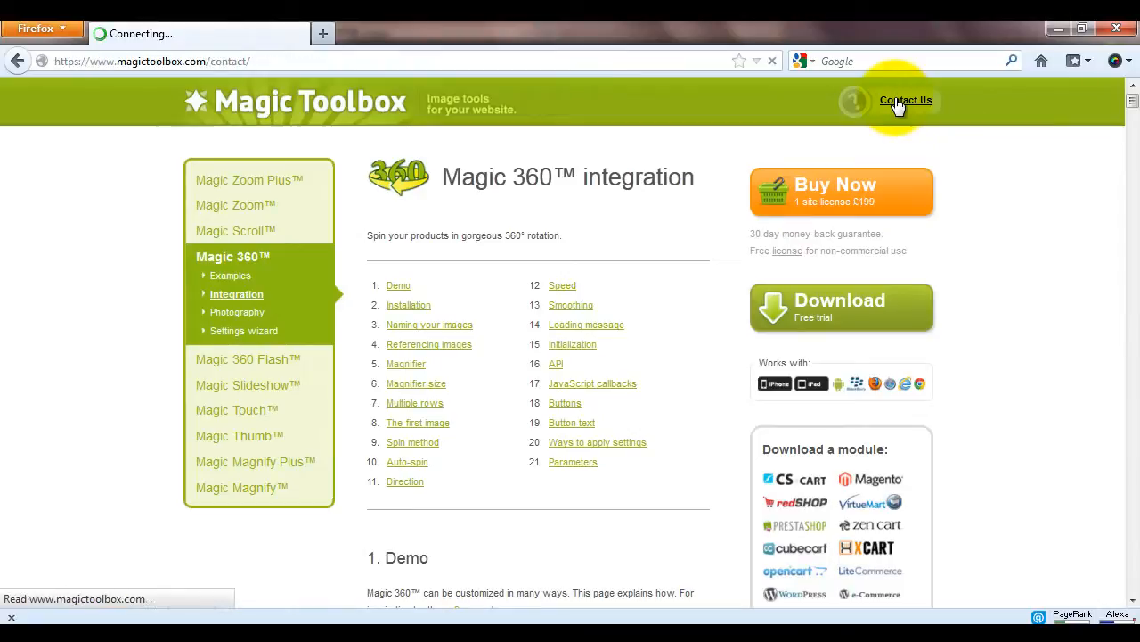
click(905, 99)
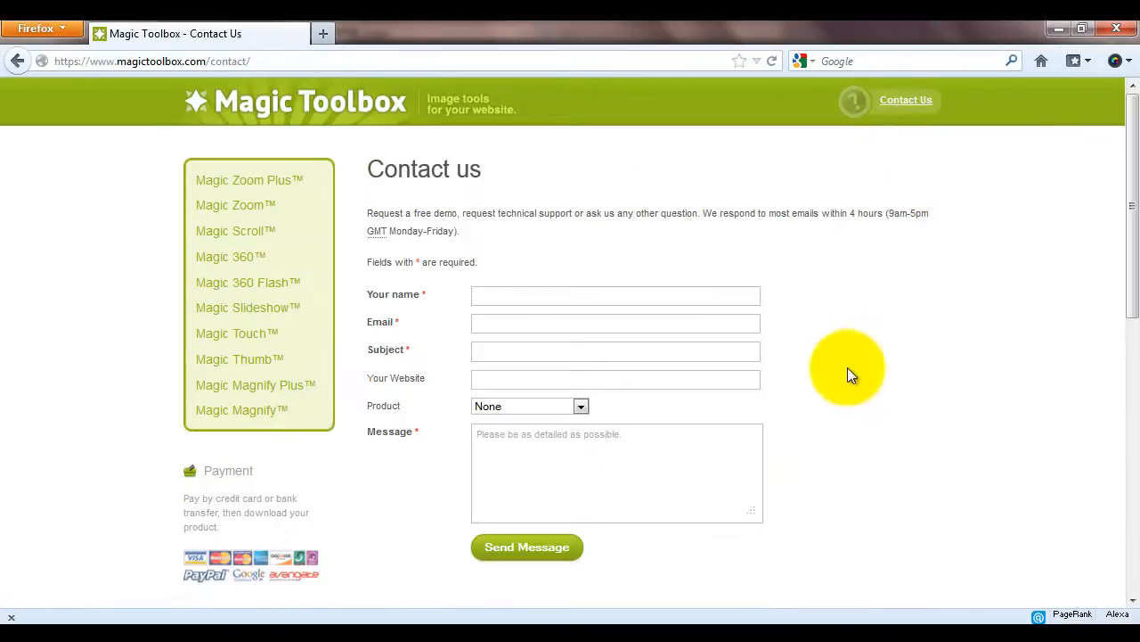
mouse_move(848, 381)
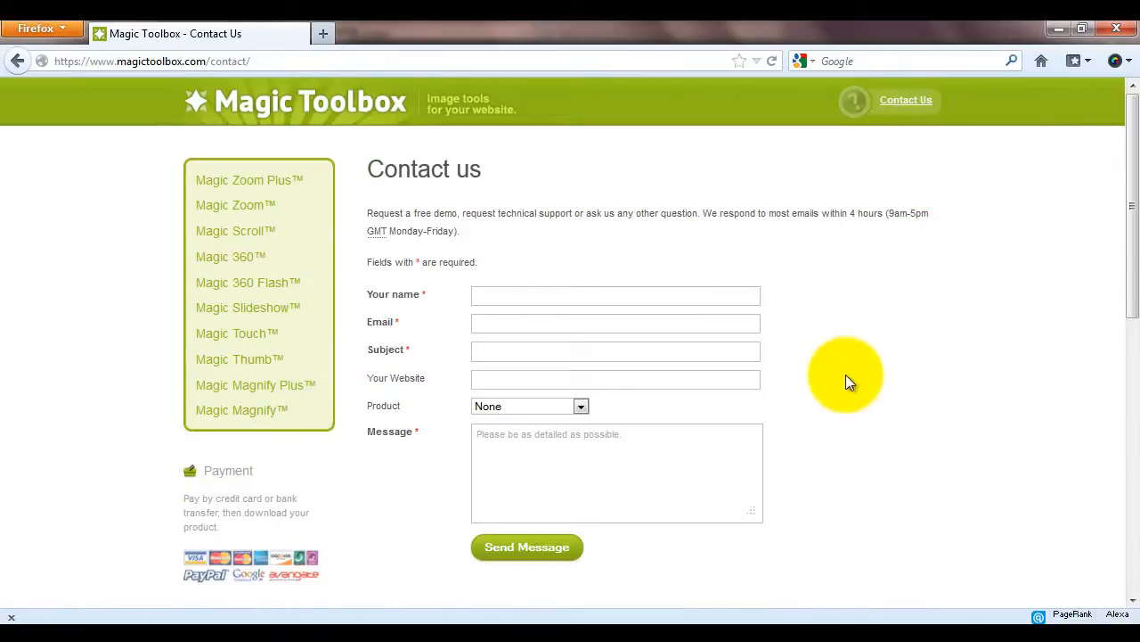